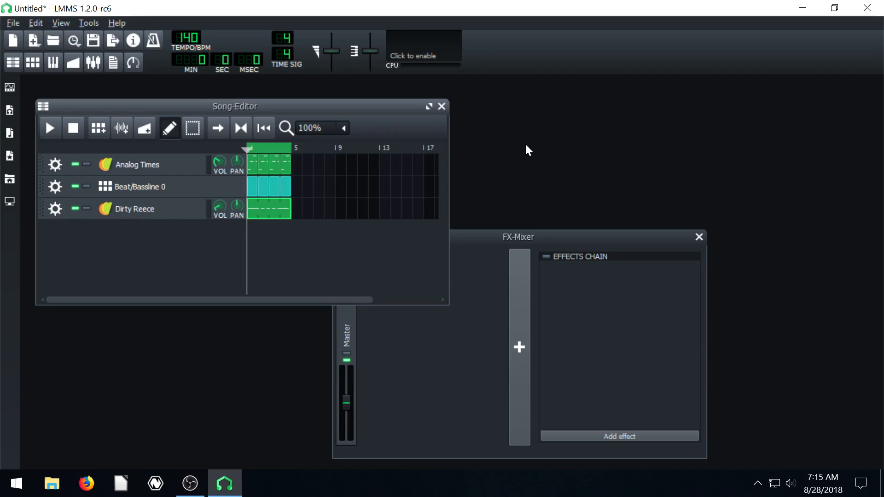
{"action": "mouse_move", "coordinate": [535, 124]}
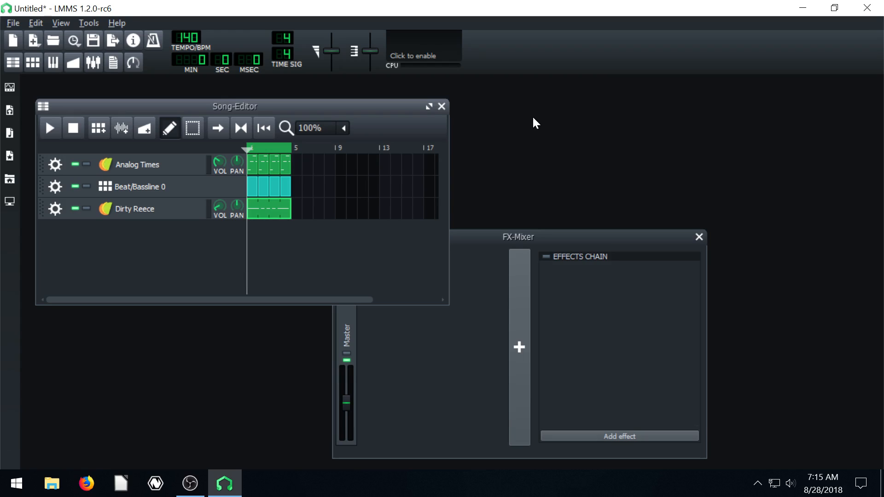
Reposition the Song-Editor, play the three-track demo song briefly and stop it
{"action": "left_click_drag", "start_coordinate": [234, 106], "coordinate": [268, 105]}
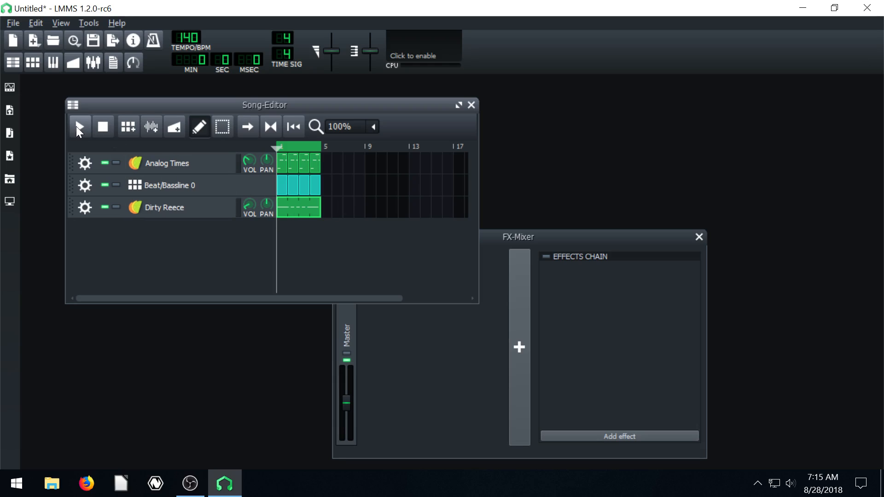
{"action": "left_click", "coordinate": [79, 126]}
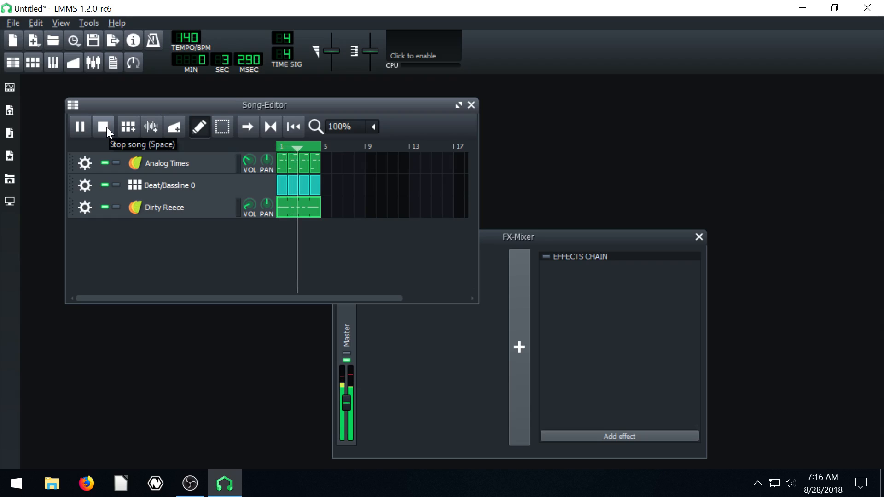
{"action": "left_click", "coordinate": [103, 126]}
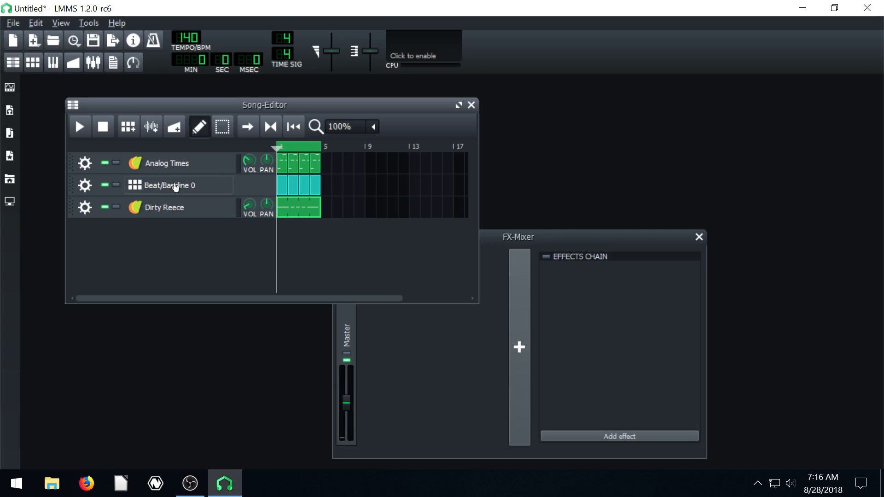
{"action": "left_click_drag", "start_coordinate": [264, 104], "coordinate": [252, 105]}
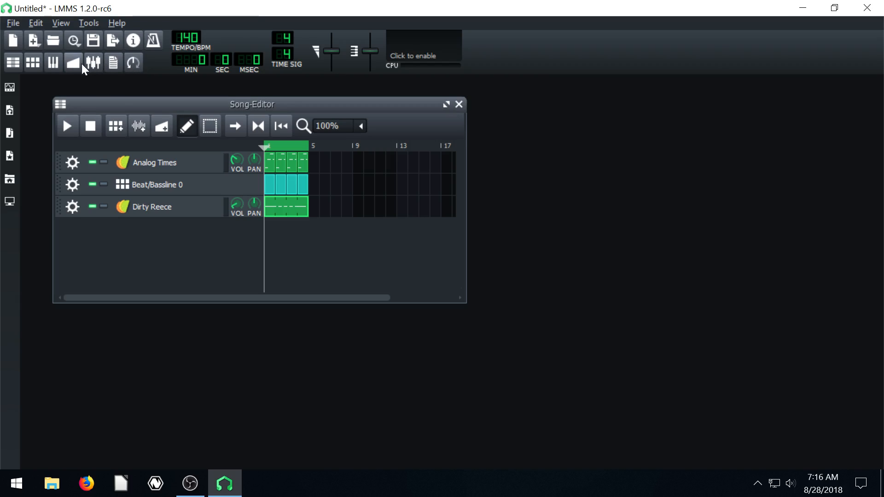
Reopen the FX-Mixer, replay the song while pulling the Master fader down and back, then stop
{"action": "left_click", "coordinate": [93, 63]}
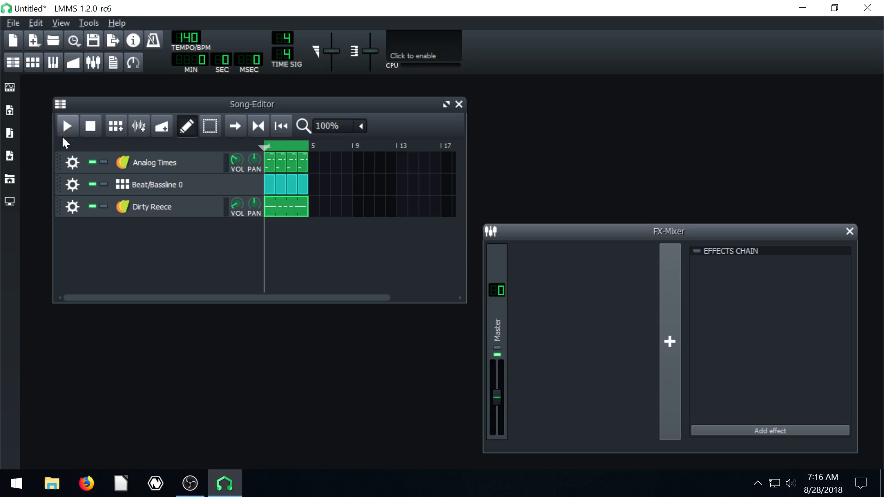
{"action": "left_click", "coordinate": [66, 126]}
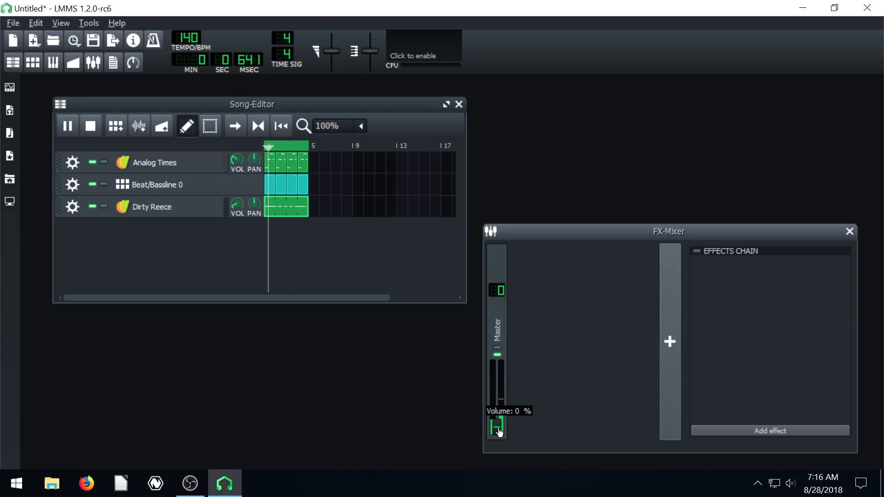
{"action": "left_click_drag", "start_coordinate": [497, 428], "coordinate": [498, 406]}
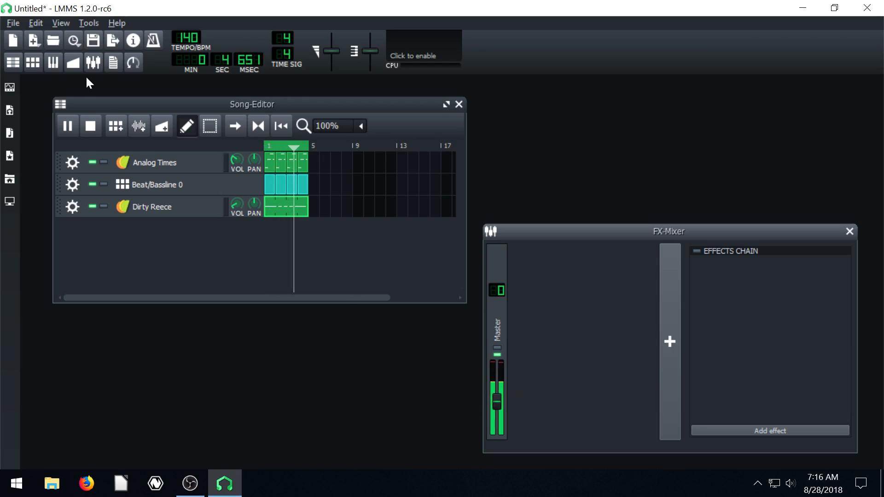
{"action": "left_click", "coordinate": [67, 126]}
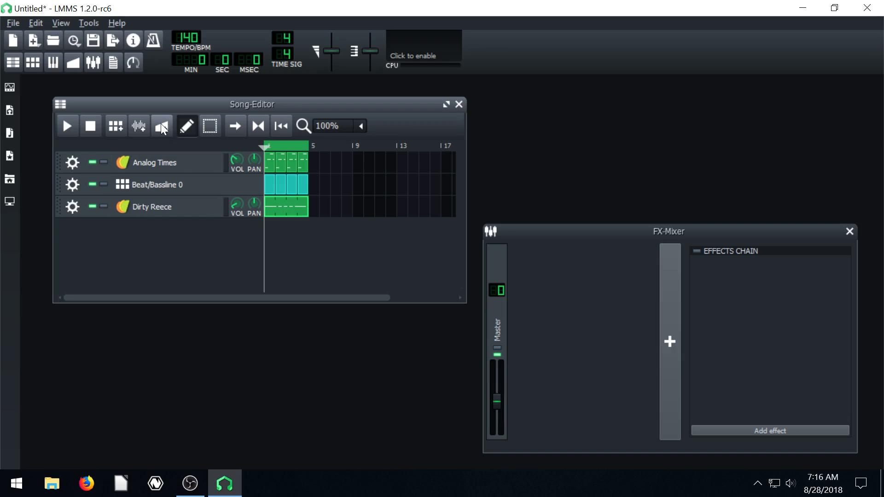
{"action": "mouse_move", "coordinate": [163, 126]}
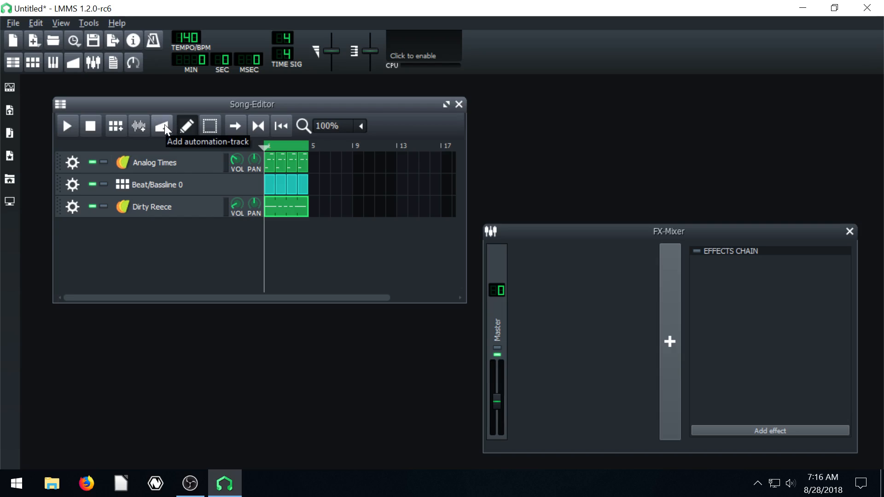
Add an Automation track to the song and briefly inspect the Dirty Reece notes in the Piano-Roll
{"action": "left_click", "coordinate": [161, 126]}
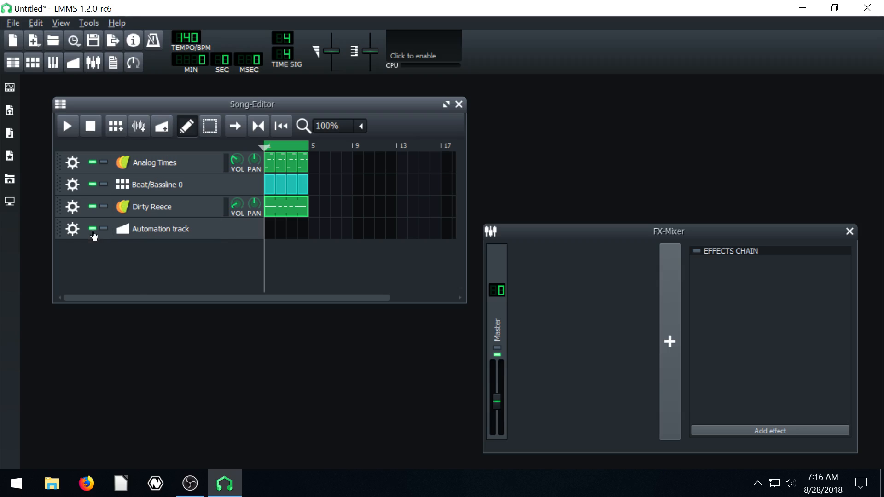
{"action": "mouse_move", "coordinate": [234, 239]}
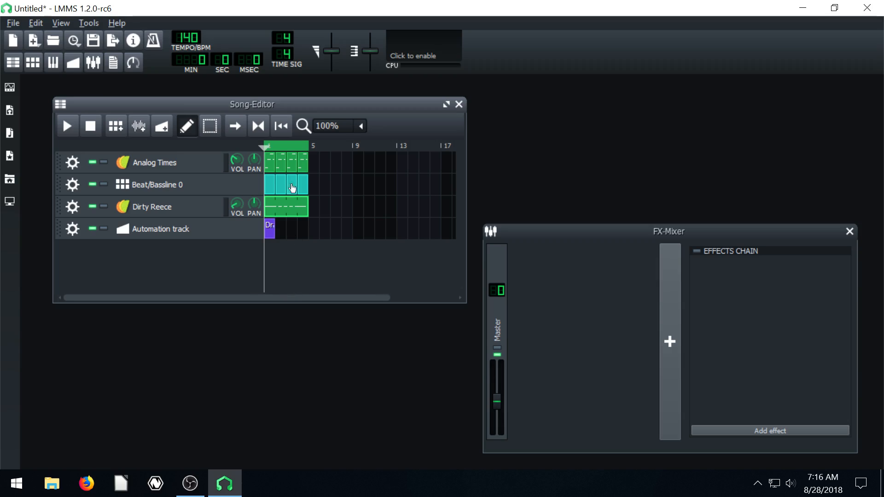
{"action": "mouse_move", "coordinate": [252, 200]}
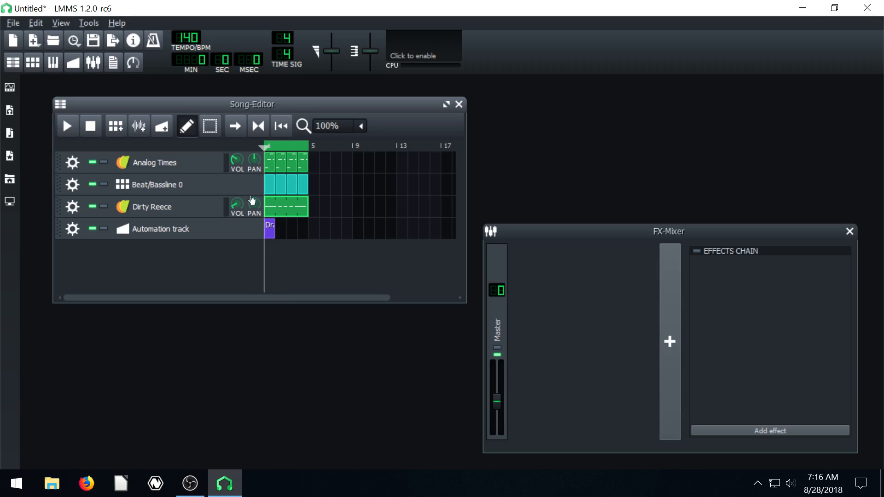
{"action": "double_click", "coordinate": [286, 206]}
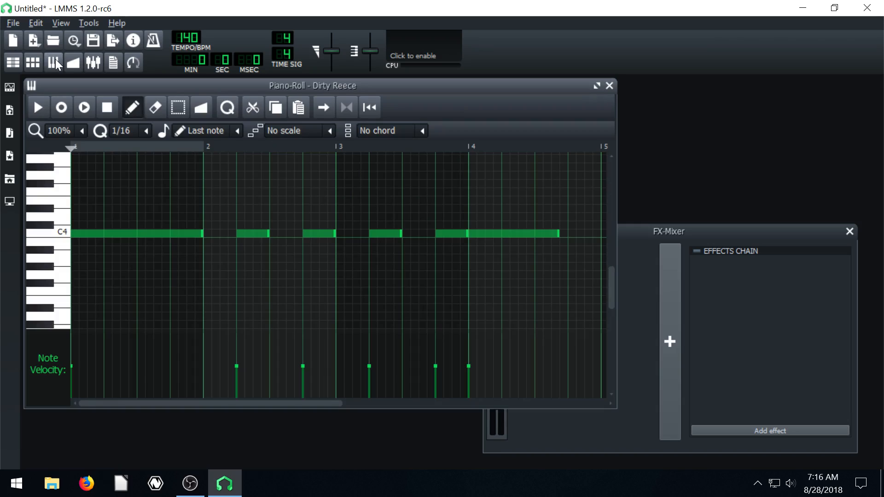
{"action": "mouse_move", "coordinate": [130, 189]}
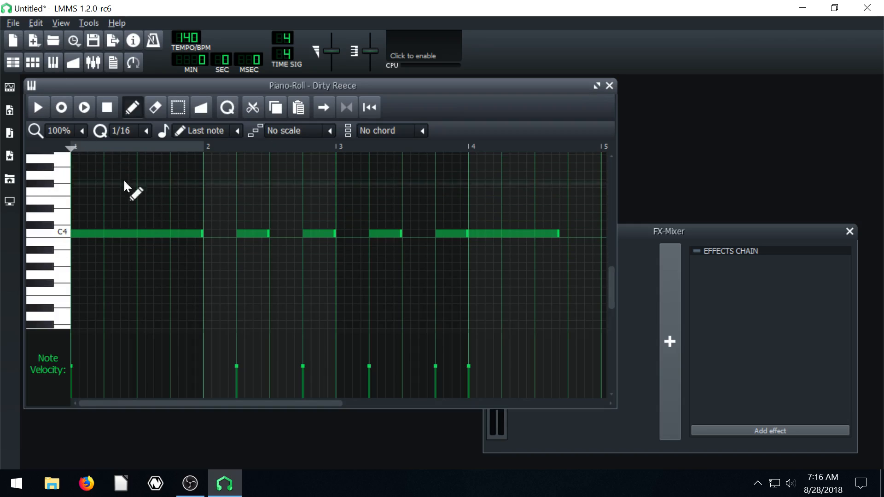
{"action": "mouse_move", "coordinate": [544, 192]}
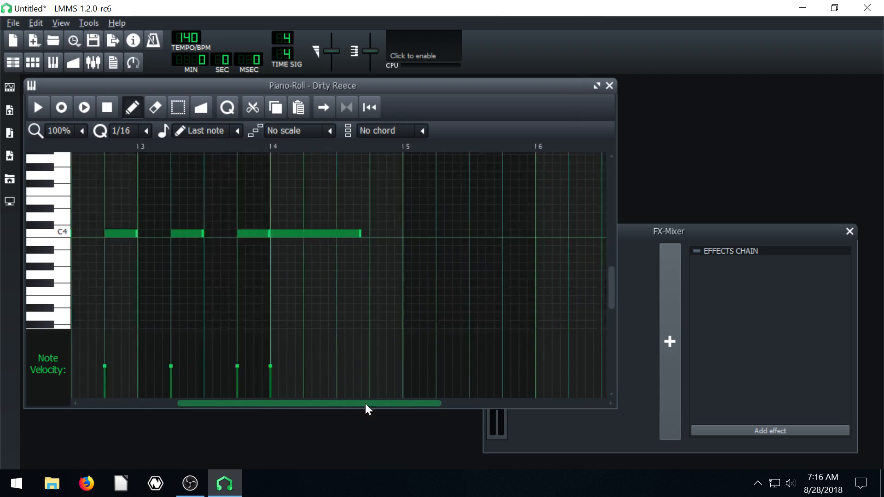
{"action": "left_click", "coordinate": [609, 85]}
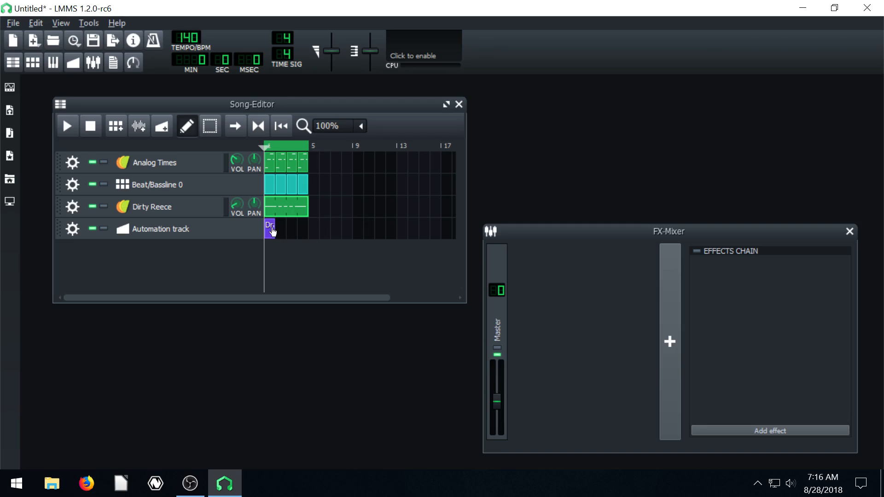
Draw a rising stepped curve in the automation clip from mid-level toward the top across bars 2 to 5
{"action": "double_click", "coordinate": [270, 229]}
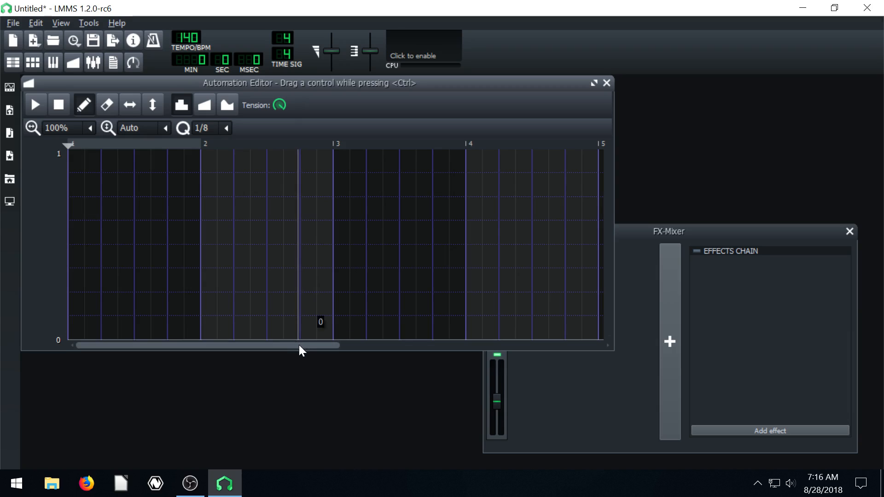
{"action": "left_click", "coordinate": [71, 179]}
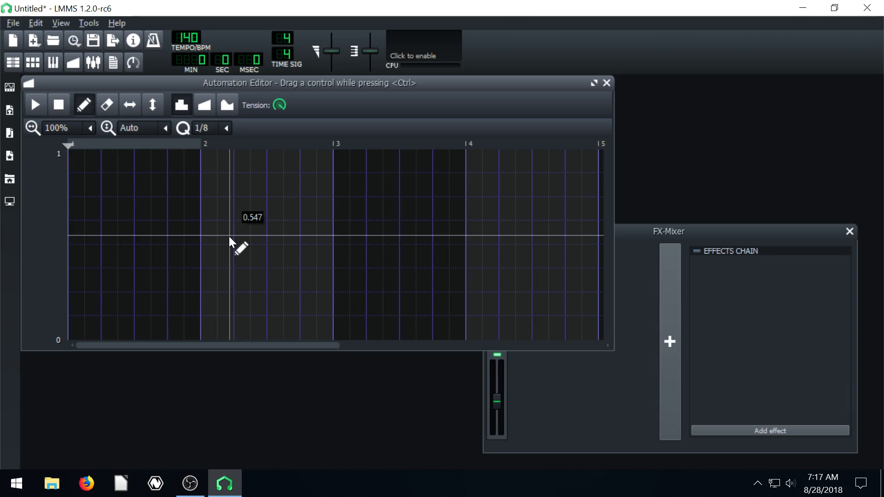
{"action": "left_click_drag", "start_coordinate": [234, 235], "coordinate": [599, 237]}
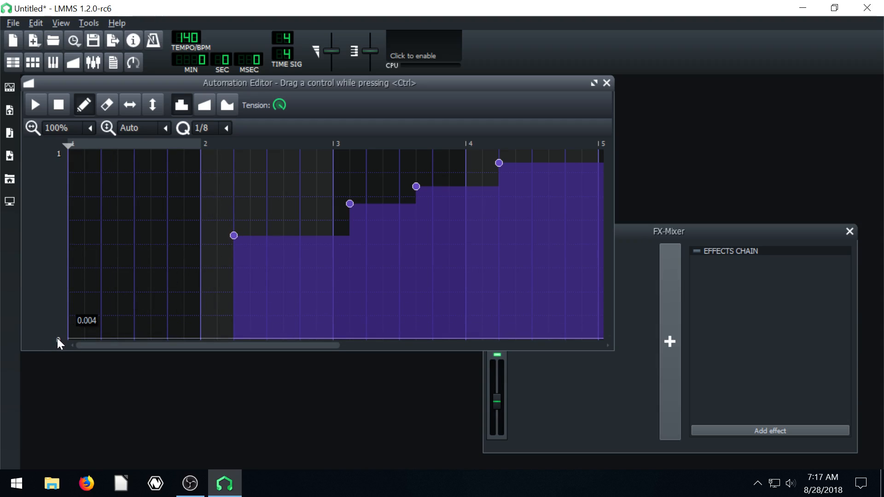
{"action": "left_click_drag", "start_coordinate": [234, 235], "coordinate": [229, 241]}
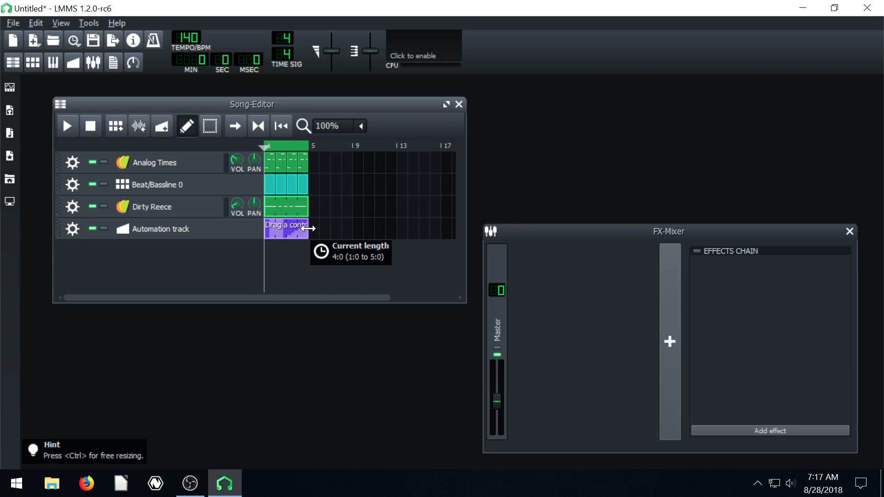
Stretch the Master>Volume automation clip to four bars and reposition the FX-Mixer window
{"action": "double_click", "coordinate": [285, 225]}
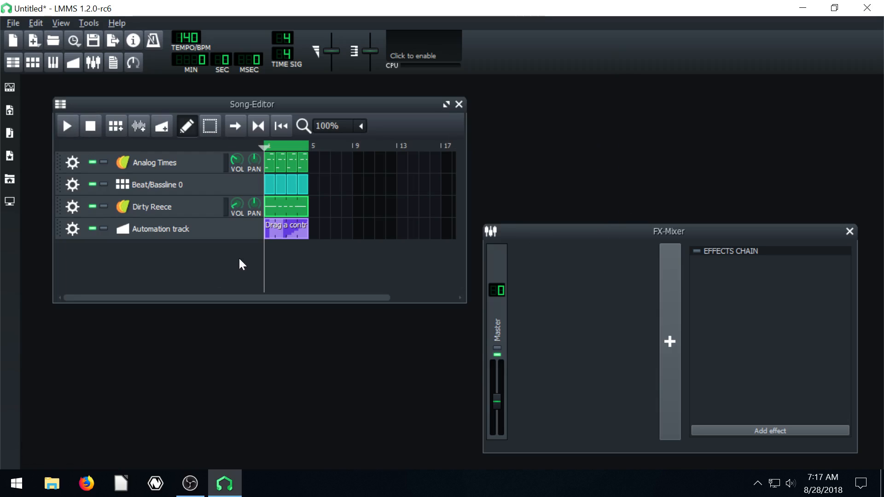
{"action": "double_click", "coordinate": [286, 228]}
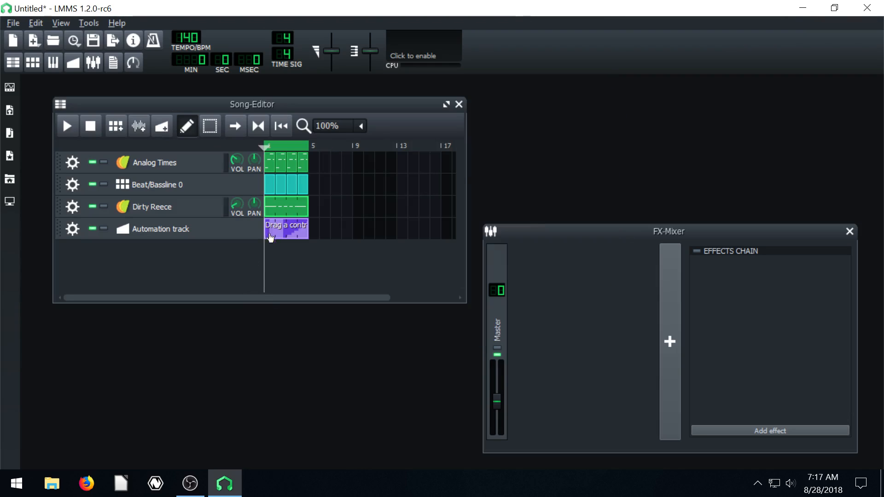
{"action": "mouse_move", "coordinate": [277, 239]}
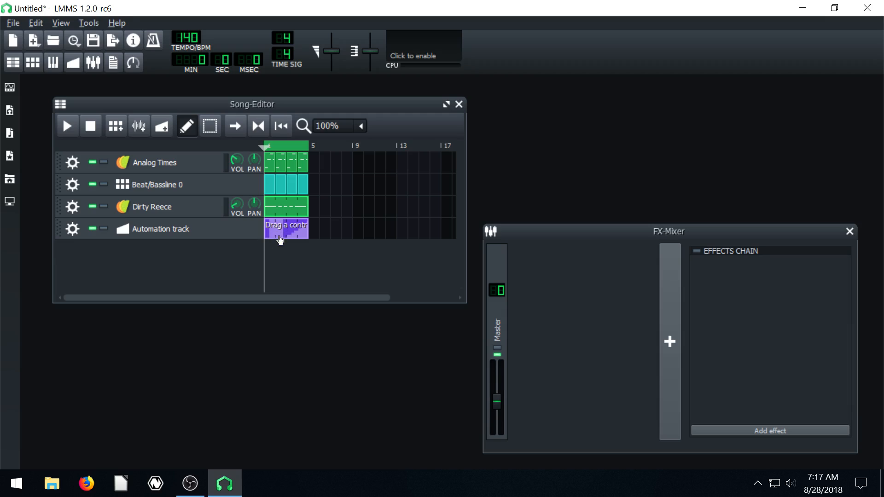
{"action": "mouse_move", "coordinate": [395, 299]}
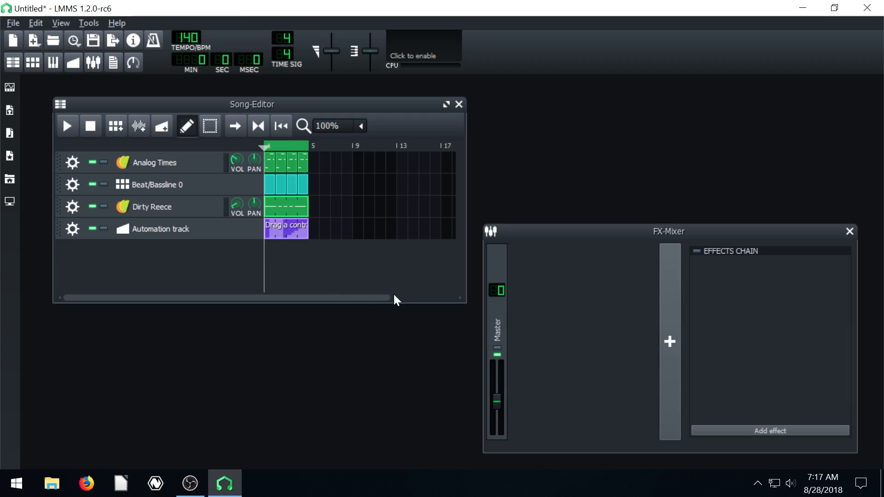
{"action": "left_click_drag", "start_coordinate": [668, 231], "coordinate": [670, 216]}
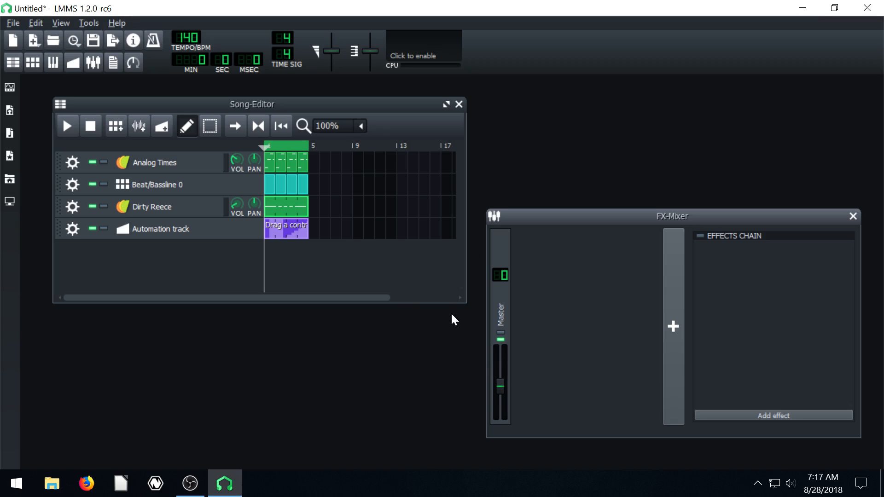
{"action": "mouse_move", "coordinate": [533, 362]}
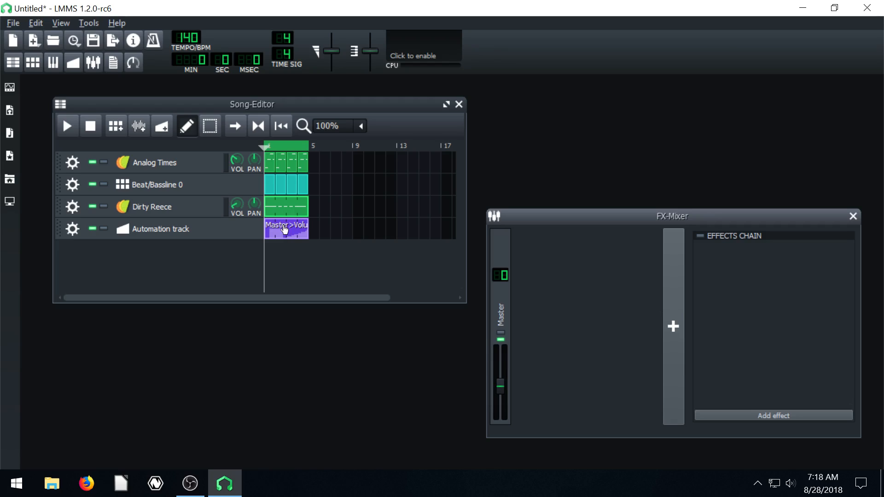
{"action": "mouse_move", "coordinate": [296, 231]}
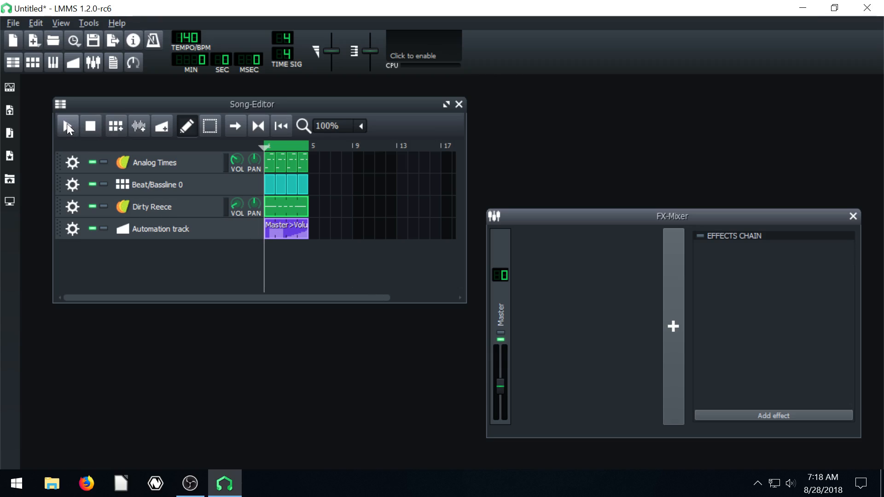
Play and stop the song, then raise a flat stretch at the start of the master volume curve
{"action": "left_click", "coordinate": [68, 125]}
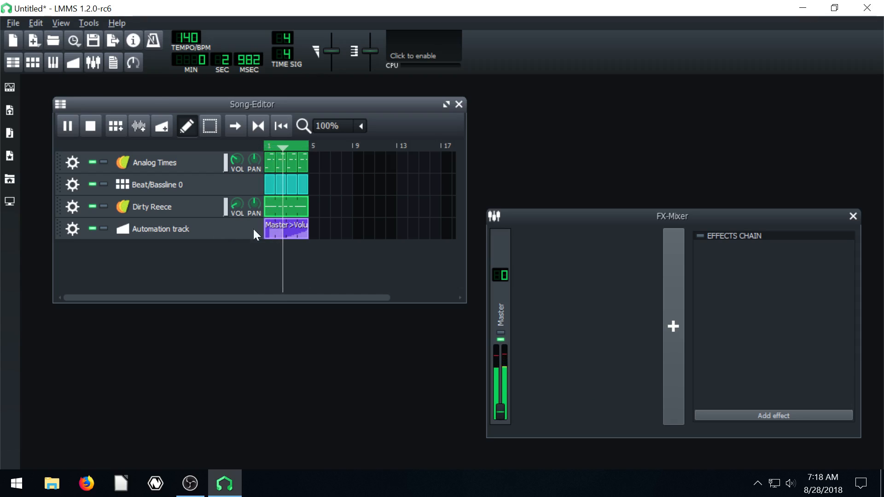
{"action": "left_click", "coordinate": [67, 126]}
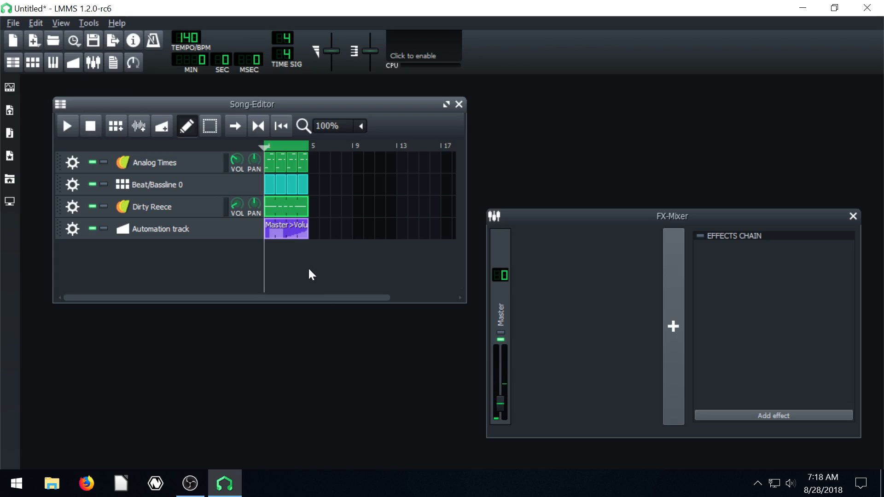
{"action": "double_click", "coordinate": [286, 226]}
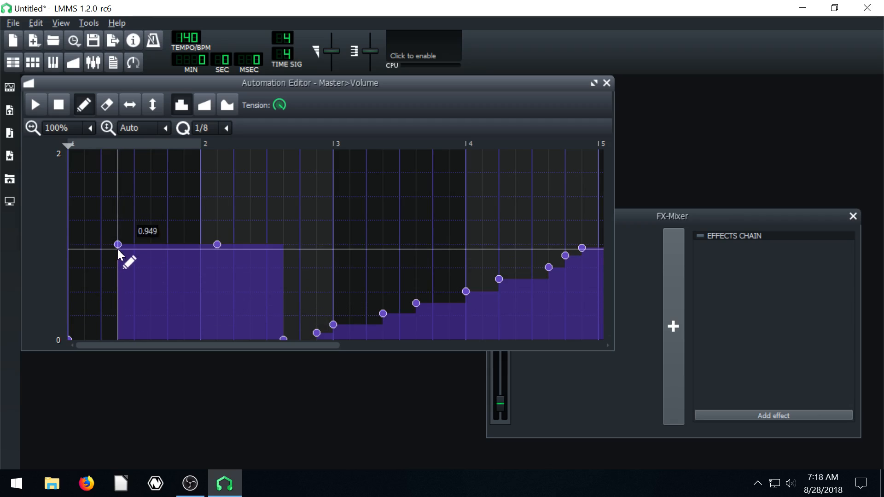
{"action": "left_click_drag", "start_coordinate": [117, 244], "coordinate": [118, 243]}
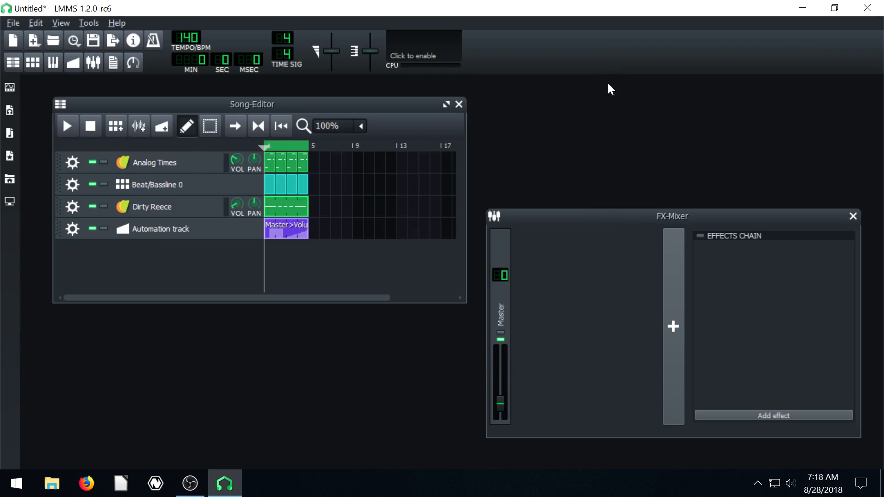
Clear the clip, draw a linear volume ramp from 0 to full by bar 5, and audition the fade-in
{"action": "right_click", "coordinate": [286, 228]}
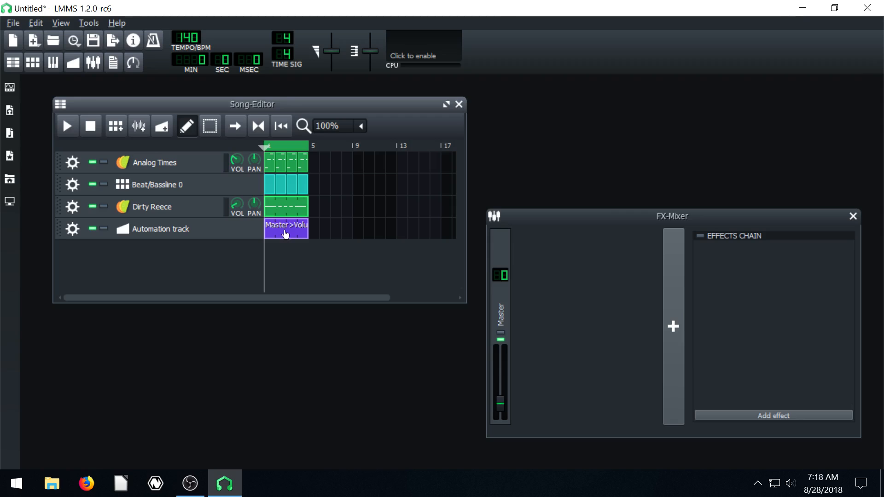
{"action": "double_click", "coordinate": [286, 225]}
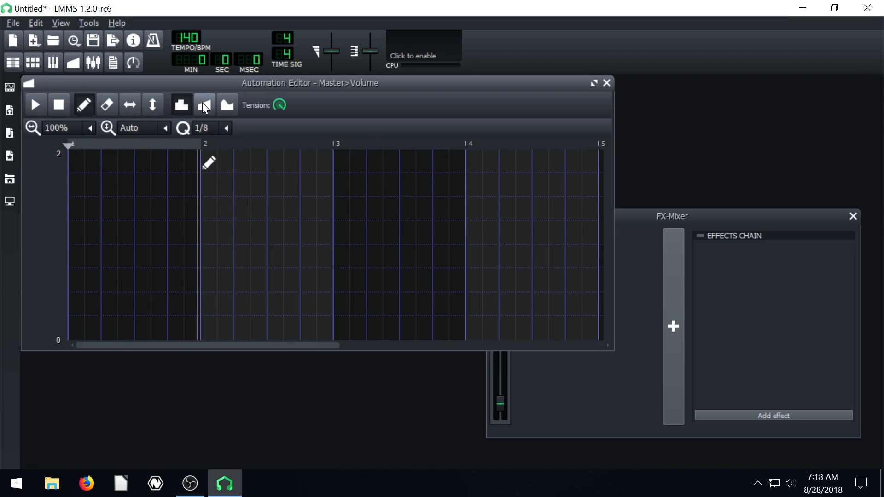
{"action": "left_click", "coordinate": [203, 105]}
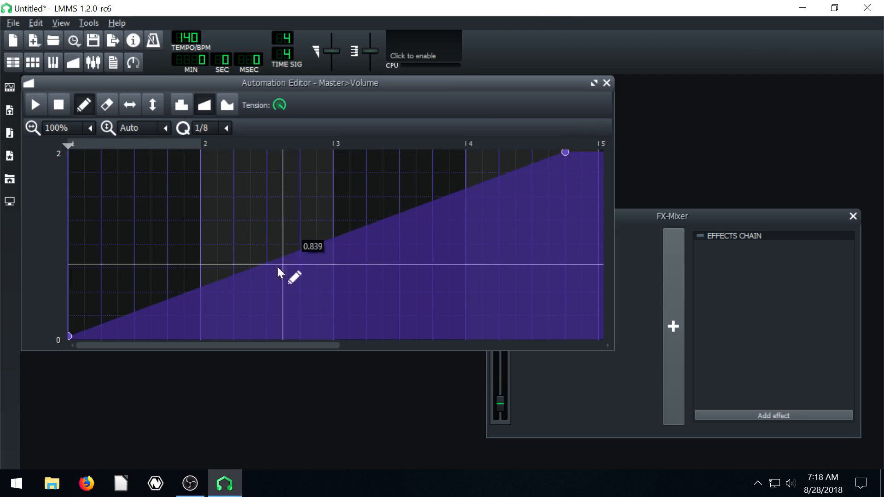
{"action": "mouse_move", "coordinate": [8, 388]}
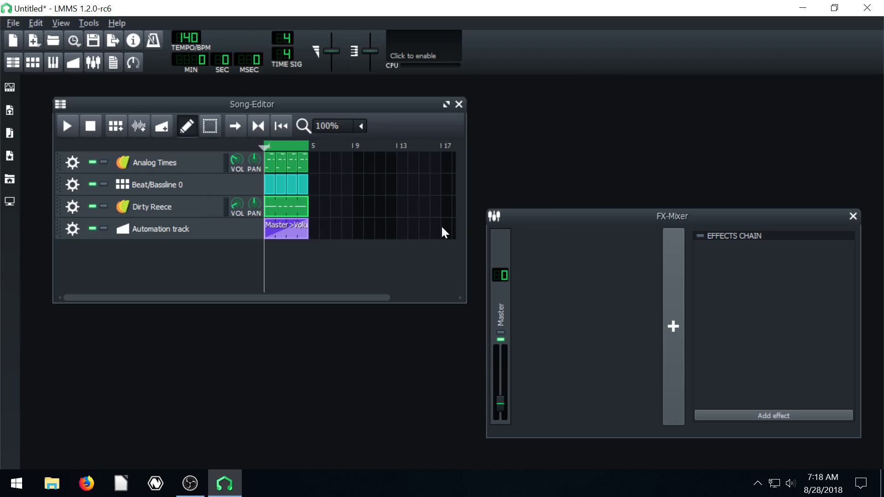
{"action": "left_click", "coordinate": [67, 125]}
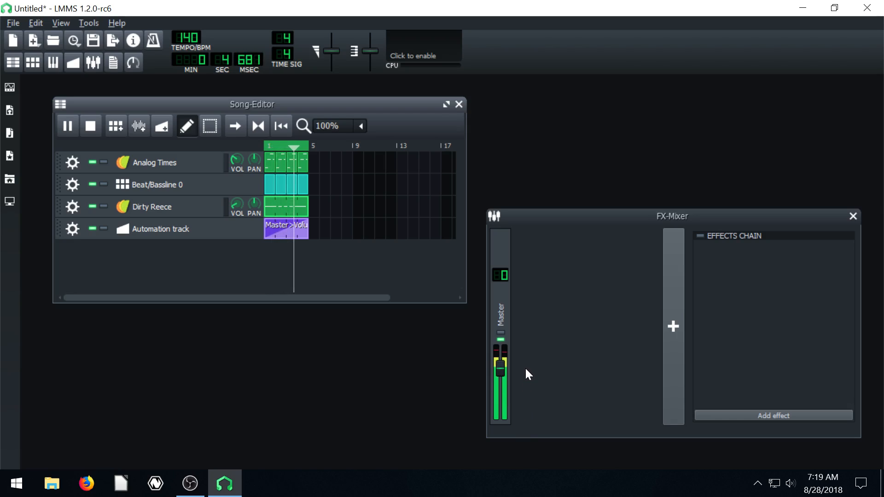
{"action": "left_click", "coordinate": [90, 126]}
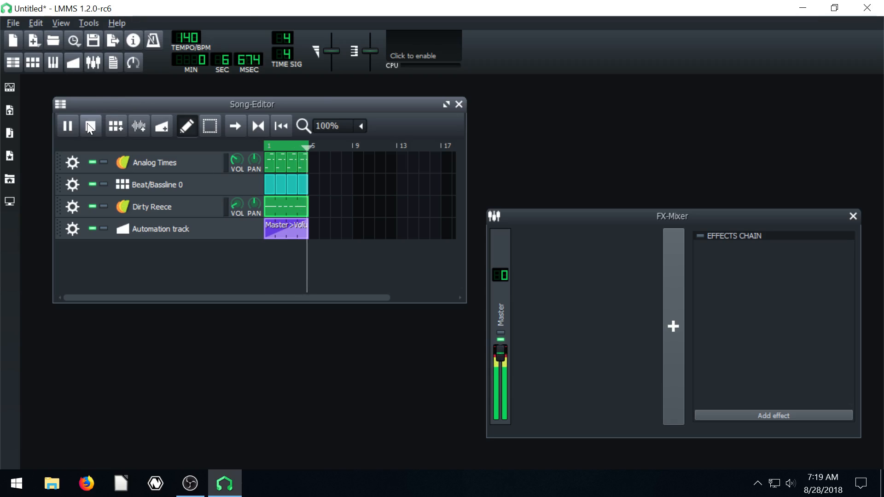
Try cubic and discrete progressions, reshape the fade to rise gently to half near bar 4 then steeply, ending linear
{"action": "double_click", "coordinate": [286, 225]}
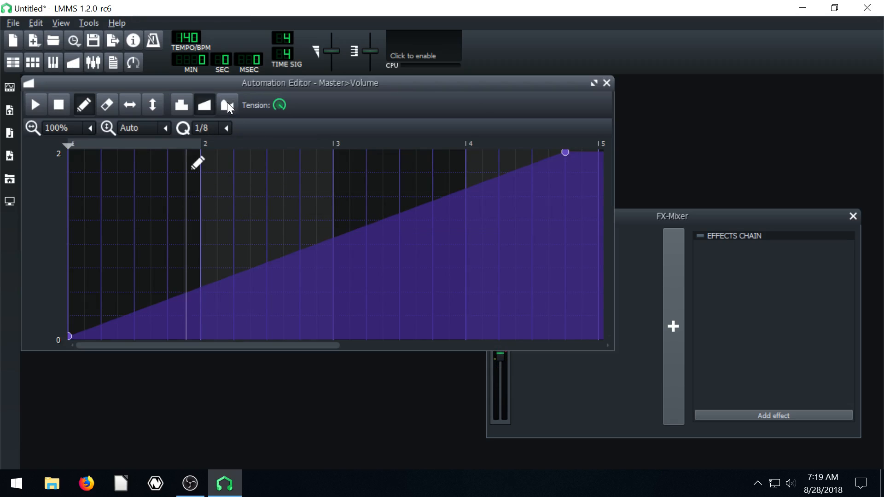
{"action": "left_click", "coordinate": [226, 105]}
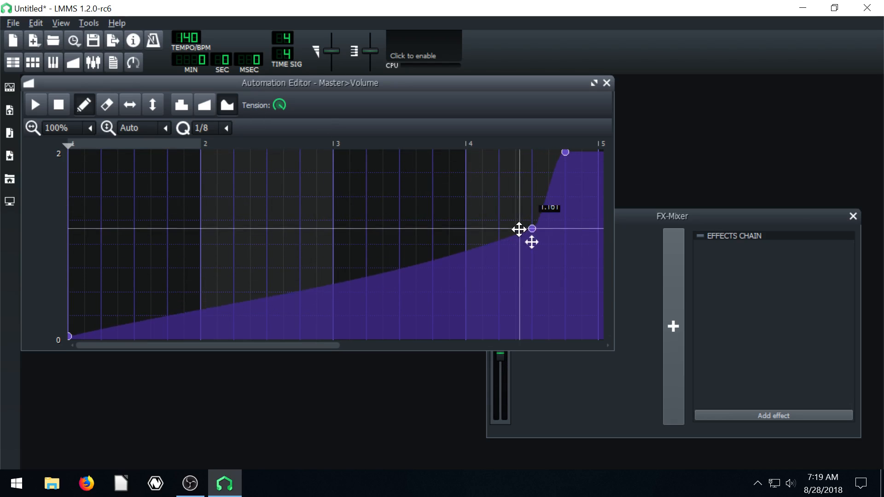
{"action": "left_click_drag", "start_coordinate": [530, 228], "coordinate": [449, 288]}
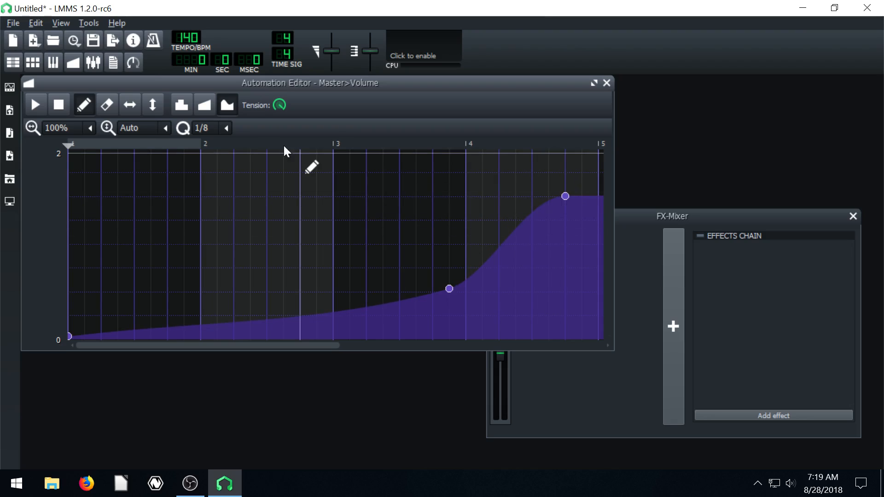
{"action": "left_click", "coordinate": [181, 105]}
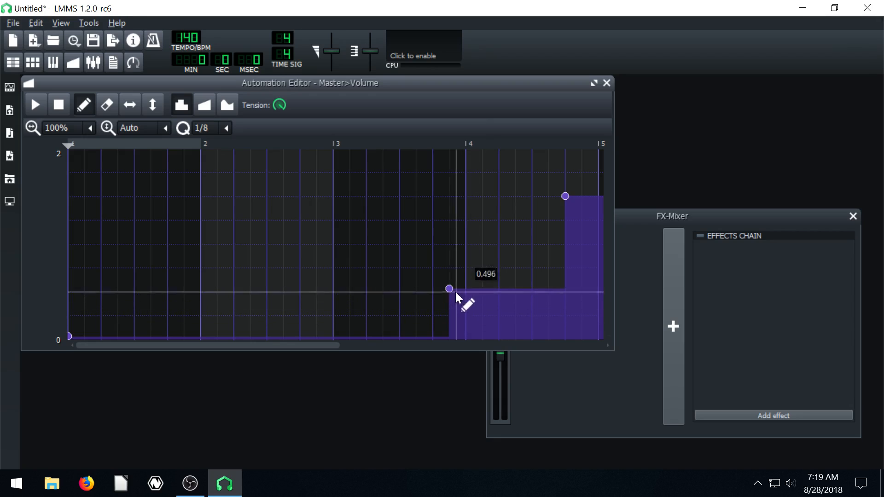
{"action": "left_click", "coordinate": [204, 105]}
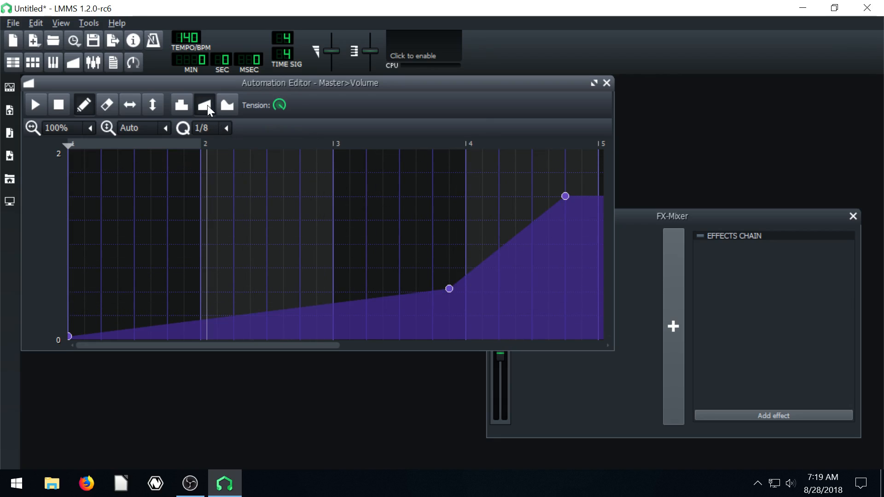
{"action": "left_click", "coordinate": [227, 105]}
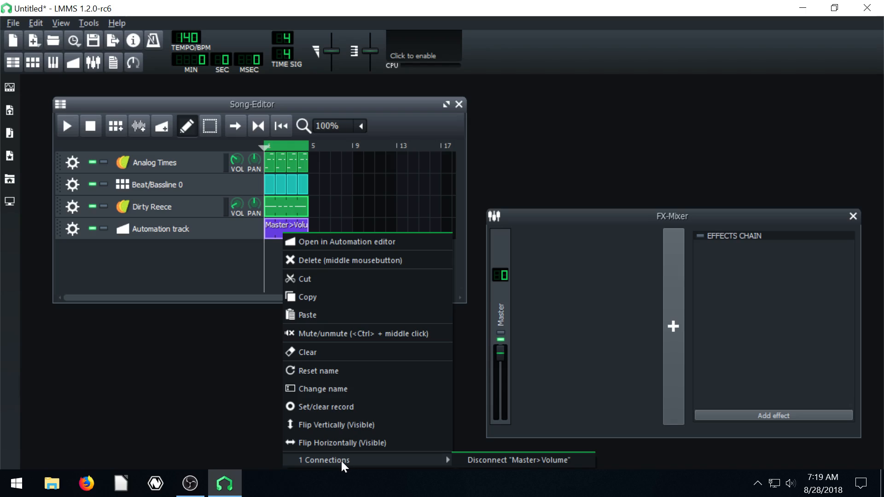
{"action": "mouse_move", "coordinate": [528, 464]}
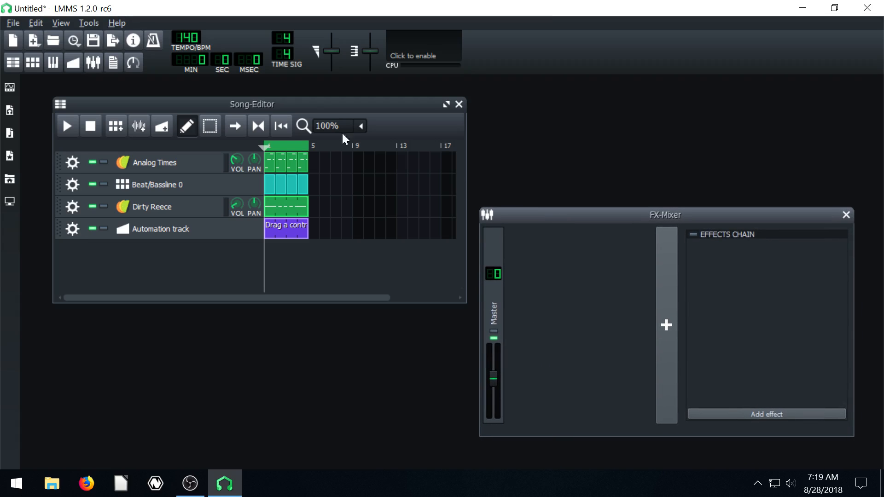
Shift the Song-Editor window up and left after disconnecting the clip from Master>Volume
{"action": "left_click_drag", "start_coordinate": [251, 103], "coordinate": [233, 98]}
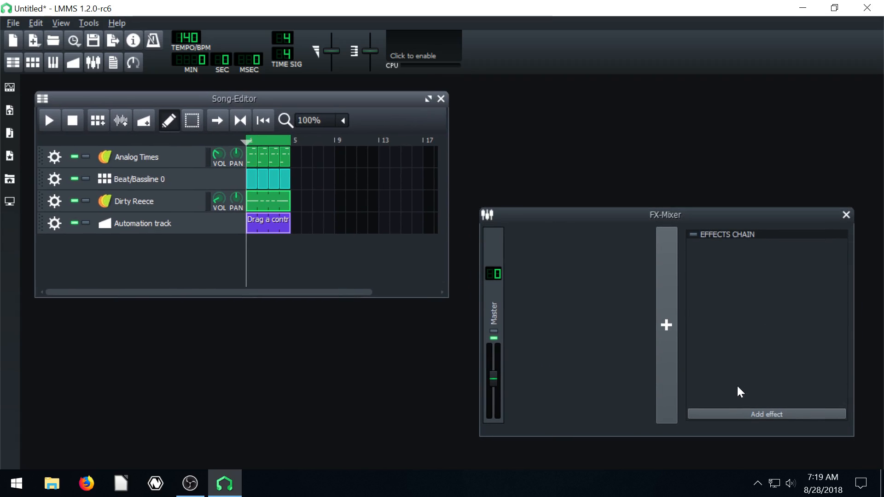
Add a Glame Lowpass Filter to the master channel's effects chain via the 'lowpas' search and play through it
{"action": "left_click", "coordinate": [766, 414]}
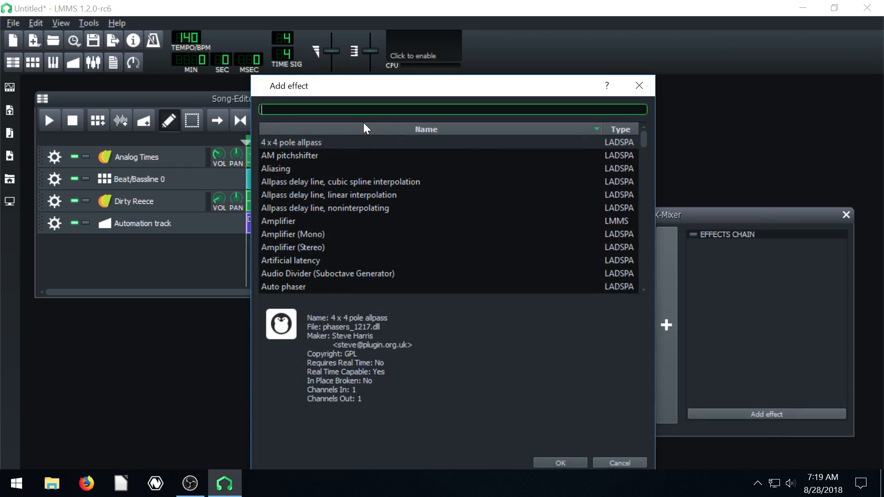
{"action": "type", "text": "lowpas"}
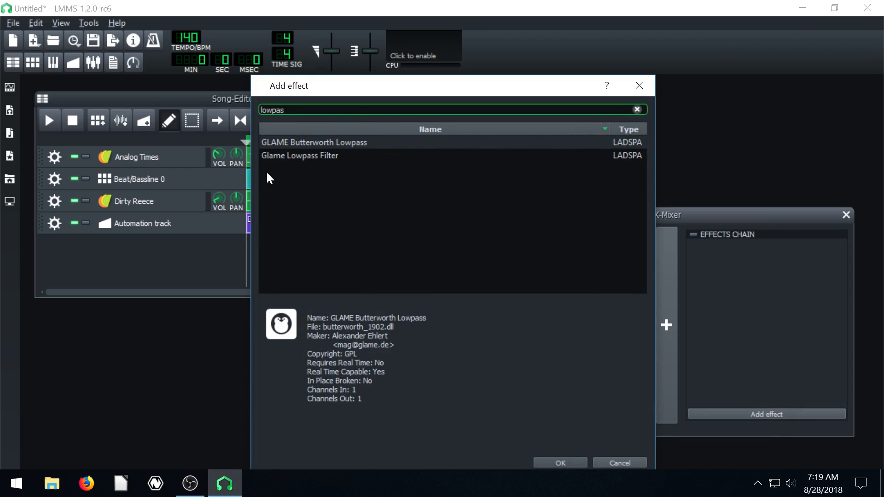
{"action": "left_click", "coordinate": [299, 156]}
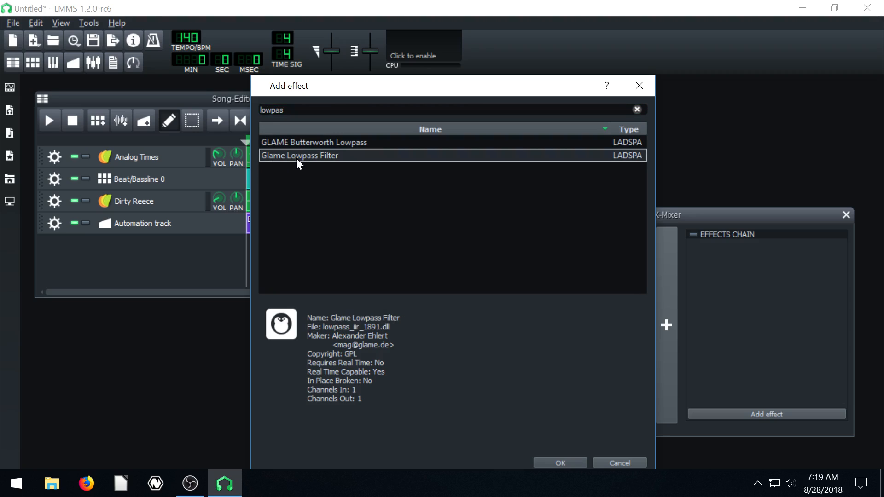
{"action": "left_click", "coordinate": [559, 463]}
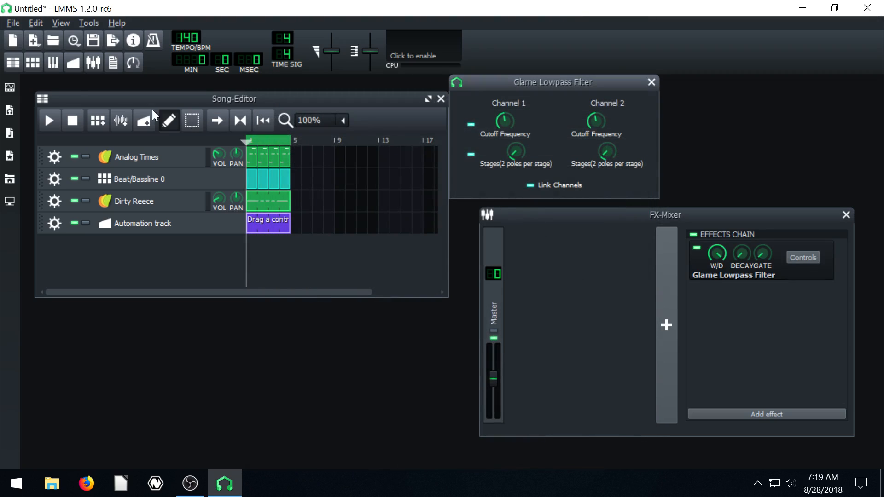
{"action": "left_click", "coordinate": [49, 120]}
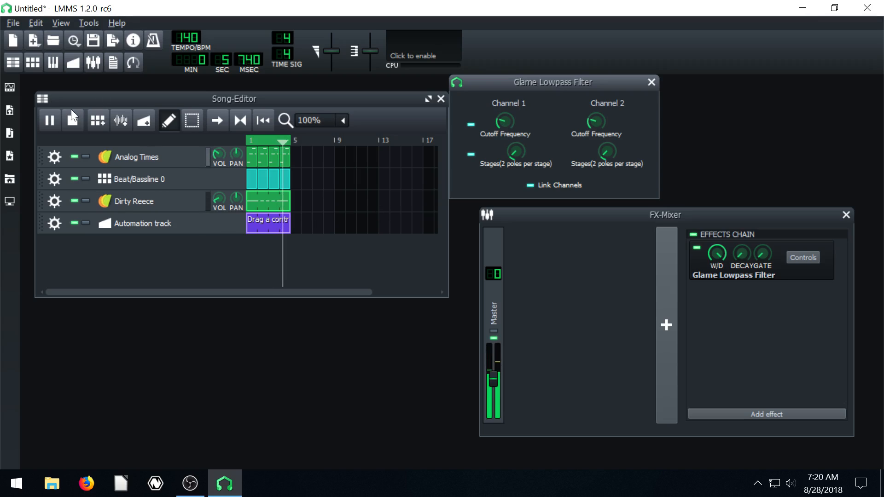
Stop playback and sketch a cutoff peak point in the automation clip
{"action": "left_click", "coordinate": [50, 120]}
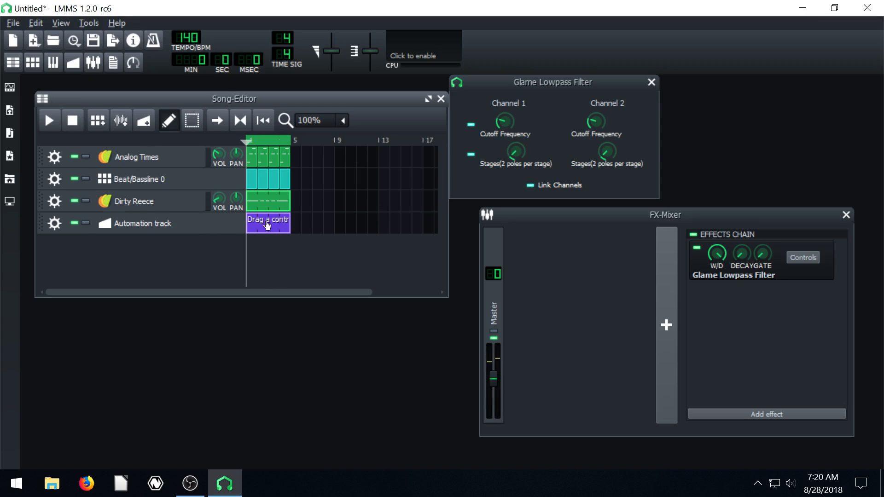
{"action": "double_click", "coordinate": [268, 223]}
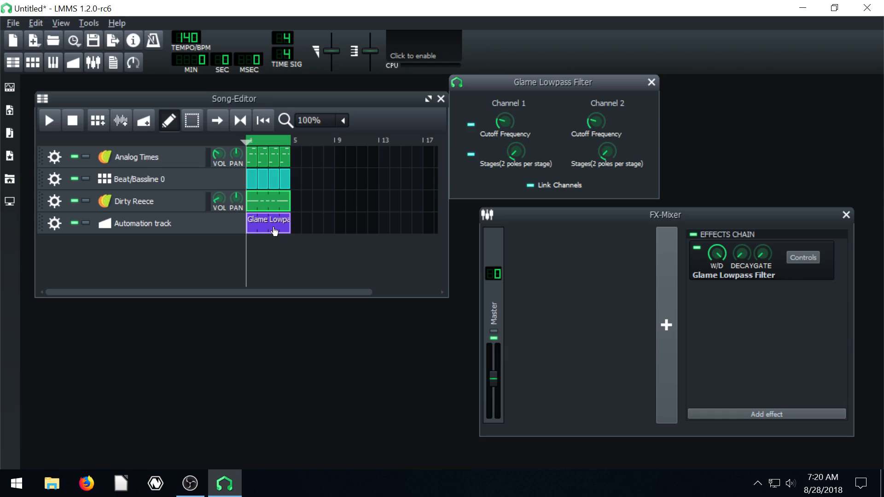
{"action": "double_click", "coordinate": [269, 219]}
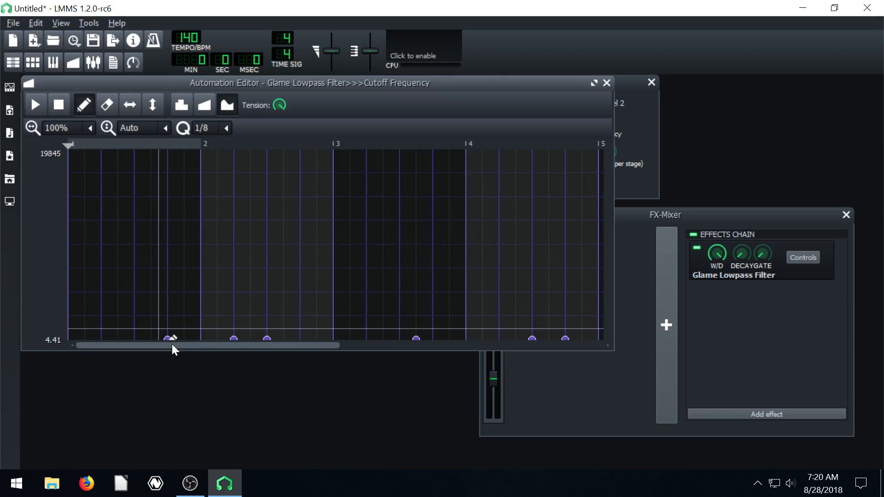
{"action": "left_click_drag", "start_coordinate": [417, 339], "coordinate": [416, 304]}
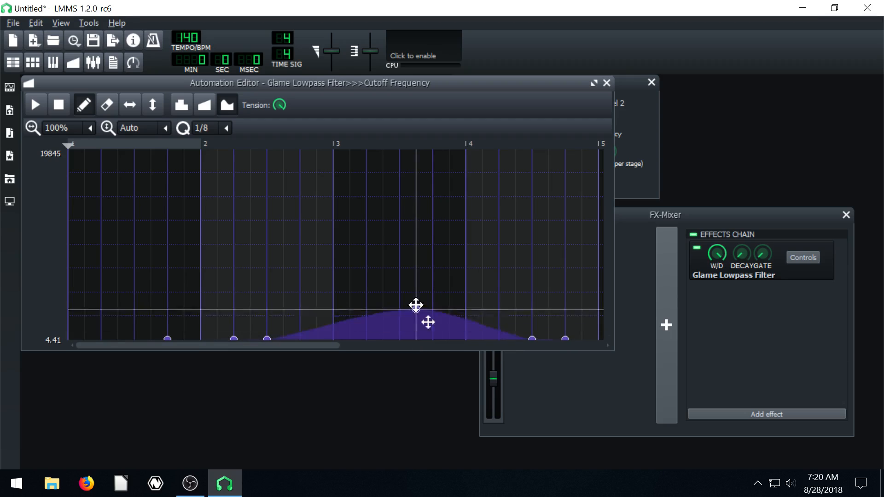
Clear the cutoff automation pattern and reopen it empty in the Automation Editor
{"action": "right_click", "coordinate": [268, 219]}
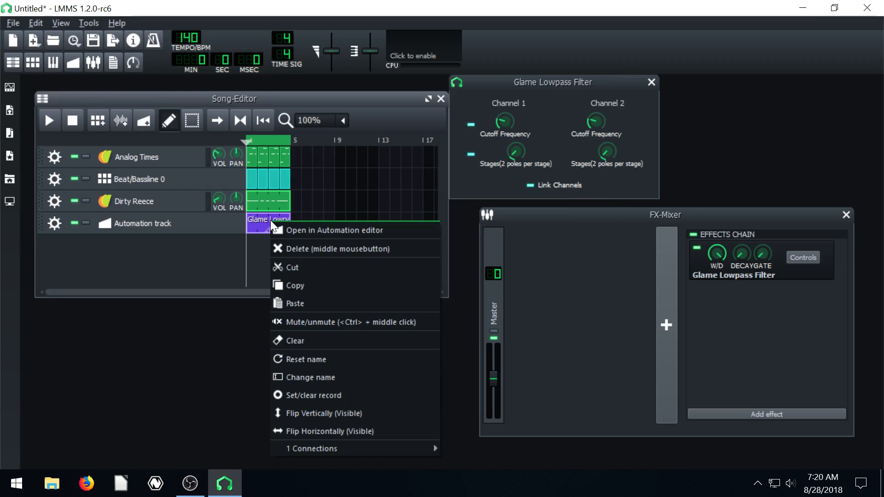
{"action": "mouse_move", "coordinate": [295, 296]}
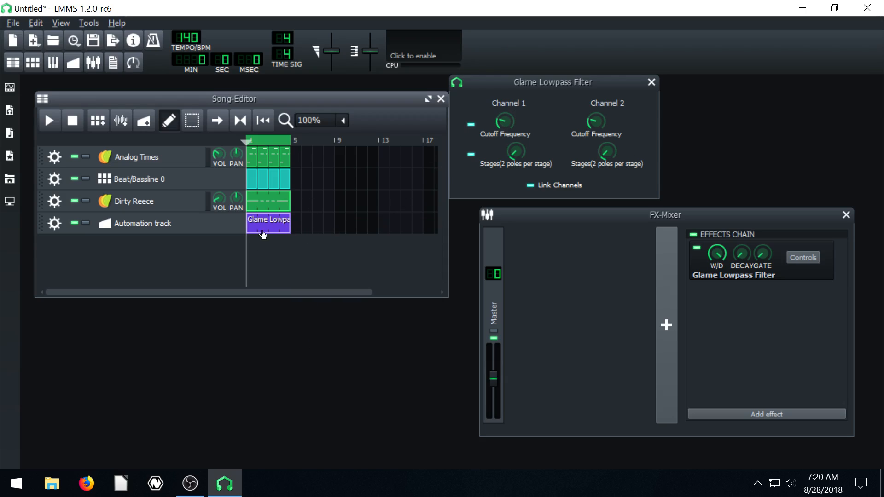
{"action": "double_click", "coordinate": [268, 220]}
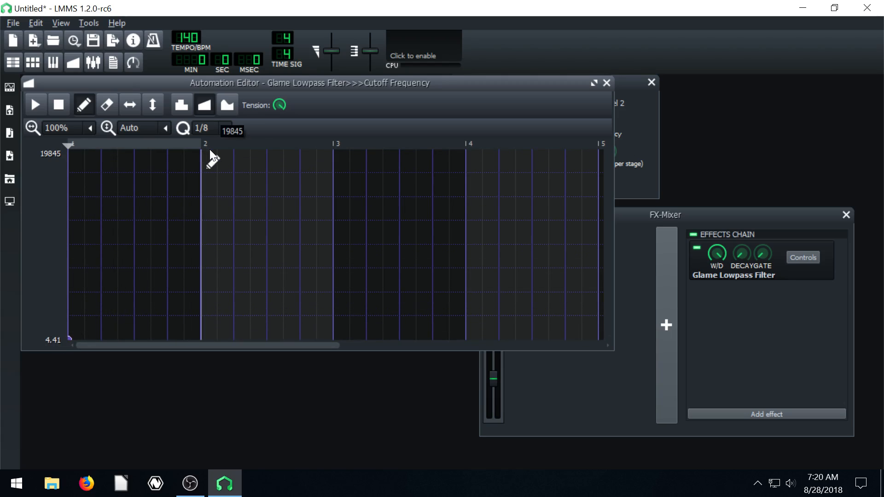
Draw a ramp rising to near-maximum cutoff with a drop at bar 3, then play the song
{"action": "left_click_drag", "start_coordinate": [70, 339], "coordinate": [266, 154]}
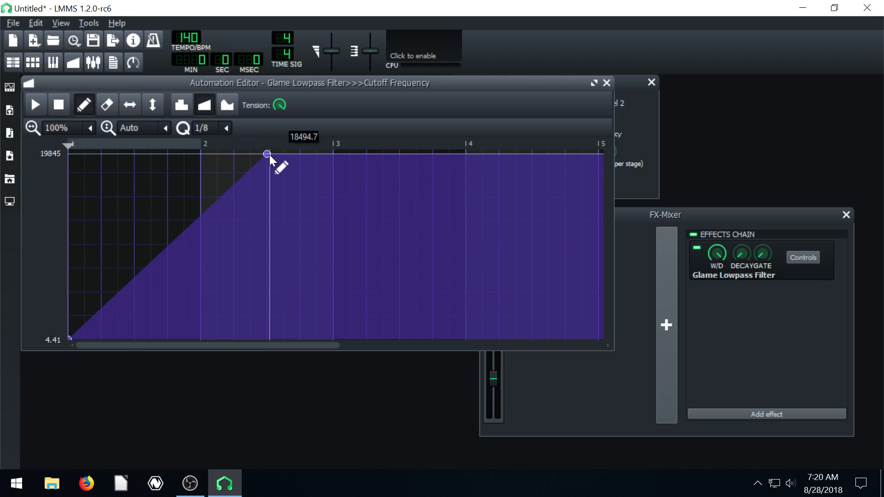
{"action": "left_click", "coordinate": [333, 339]}
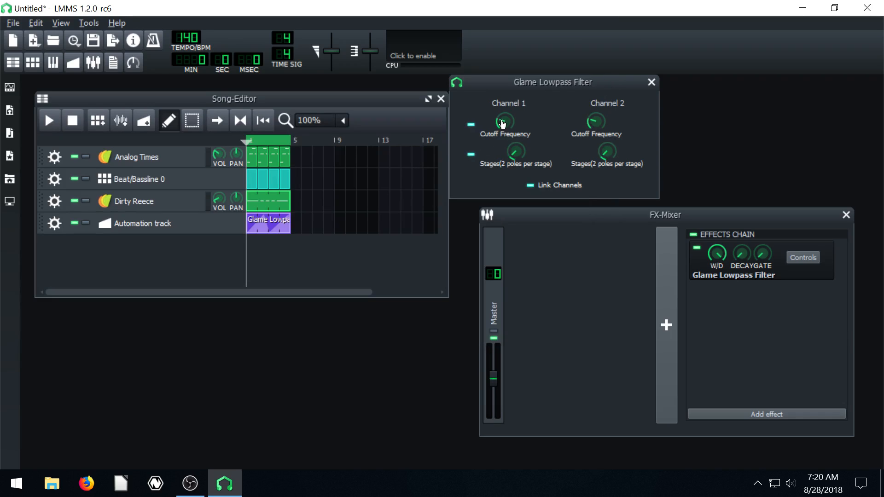
{"action": "left_click", "coordinate": [48, 120]}
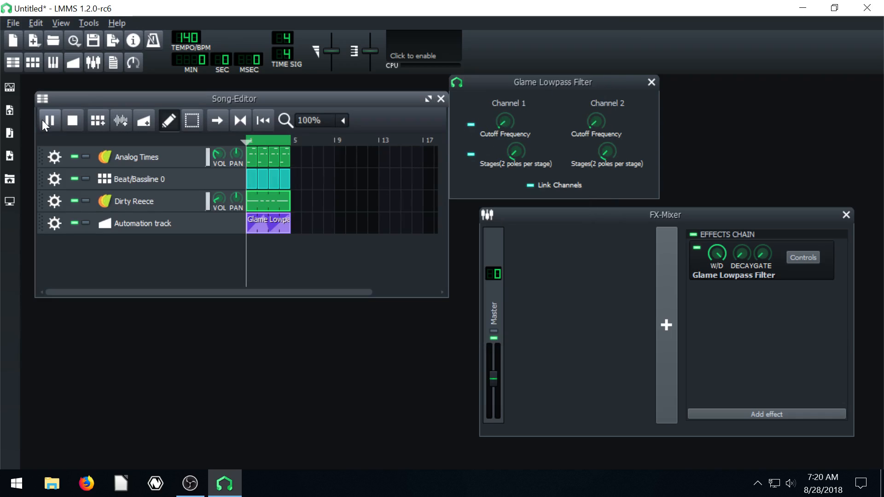
{"action": "left_click", "coordinate": [49, 120]}
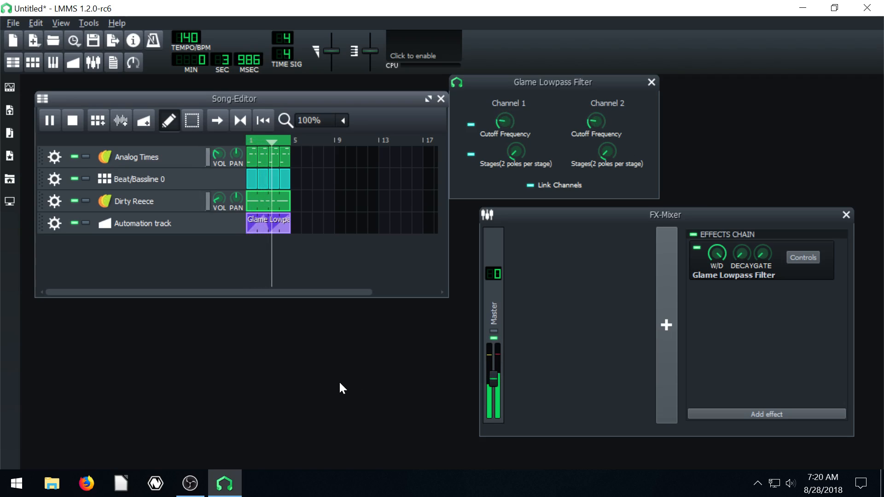
Raise the low point at bar 3 so the curve forms two rising sweeps, and close the editor
{"action": "double_click", "coordinate": [268, 219]}
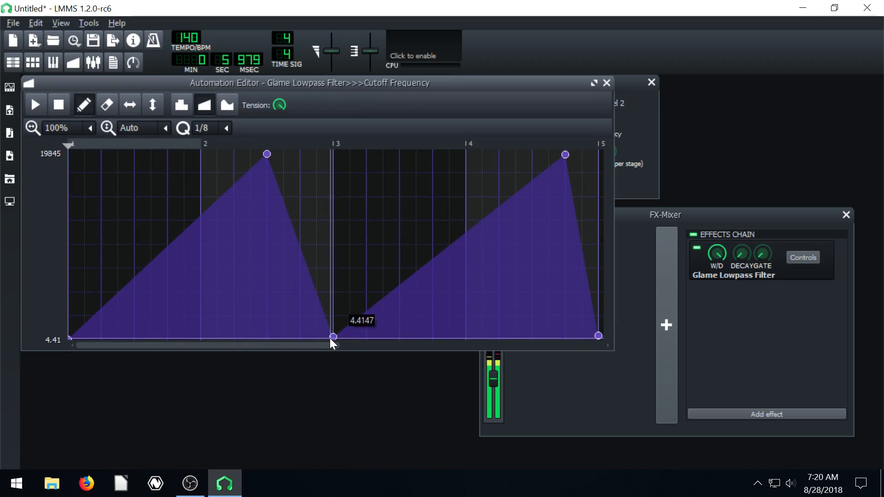
{"action": "left_click_drag", "start_coordinate": [333, 339], "coordinate": [332, 288]}
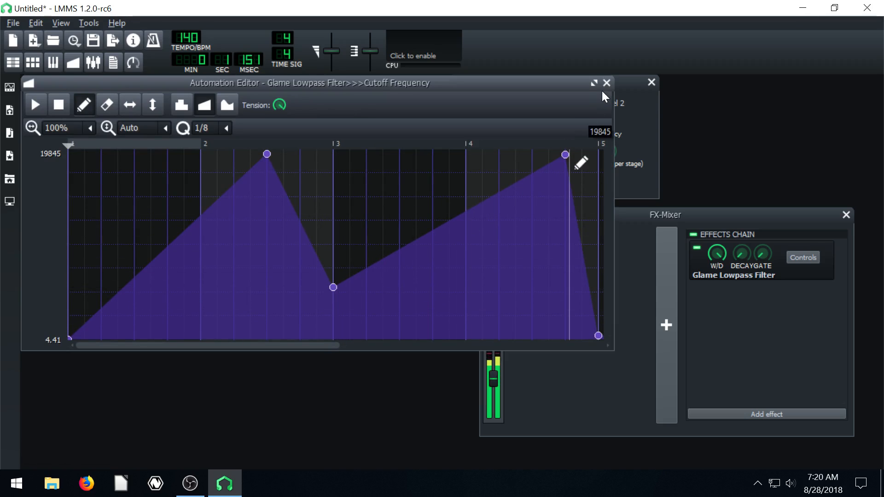
{"action": "left_click", "coordinate": [607, 83]}
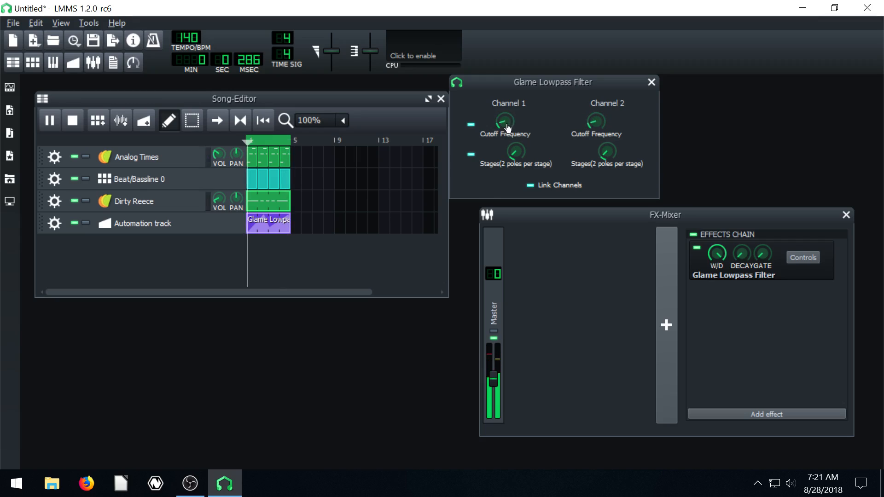
Solo the filter automation track while listening, then bring the other tracks back
{"action": "left_click", "coordinate": [49, 120]}
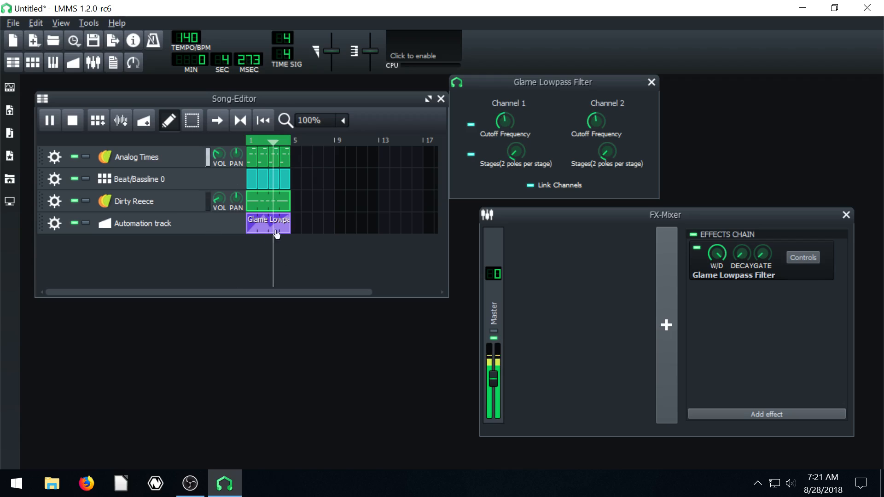
{"action": "left_click", "coordinate": [49, 121]}
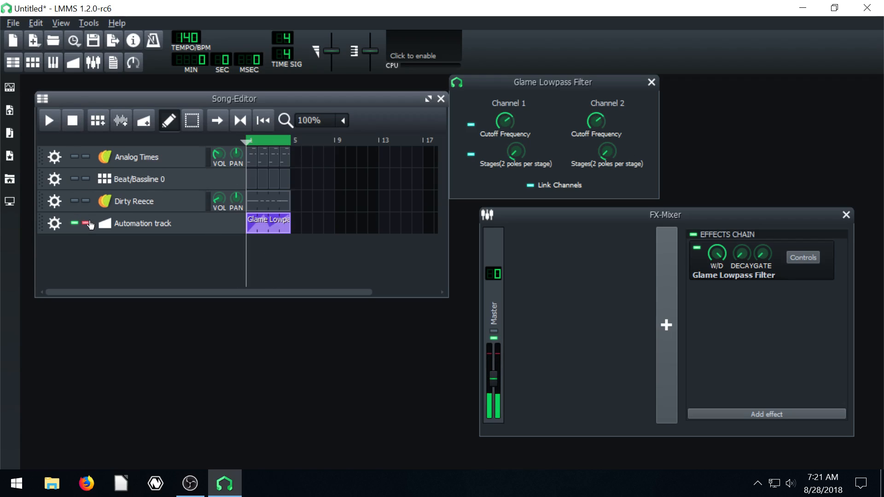
{"action": "left_click", "coordinate": [49, 120]}
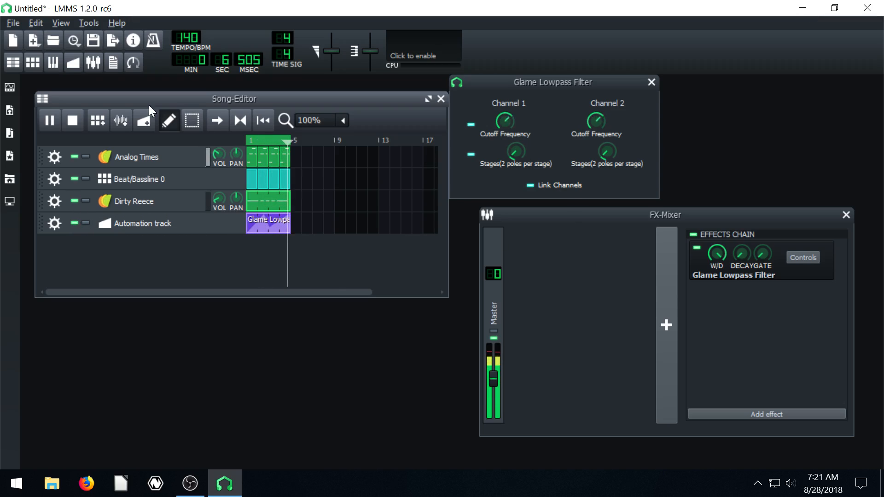
Stop playback and add a second, empty automation track in the Song Editor
{"action": "left_click", "coordinate": [73, 120]}
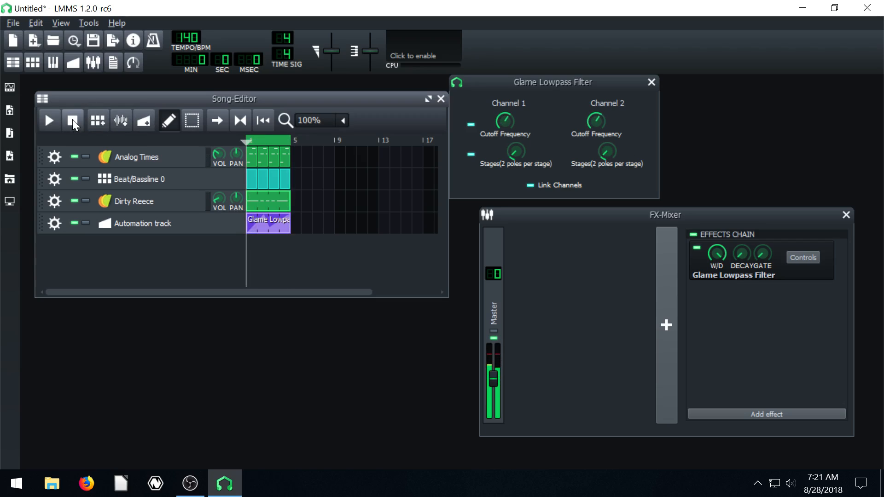
{"action": "left_click", "coordinate": [73, 120]}
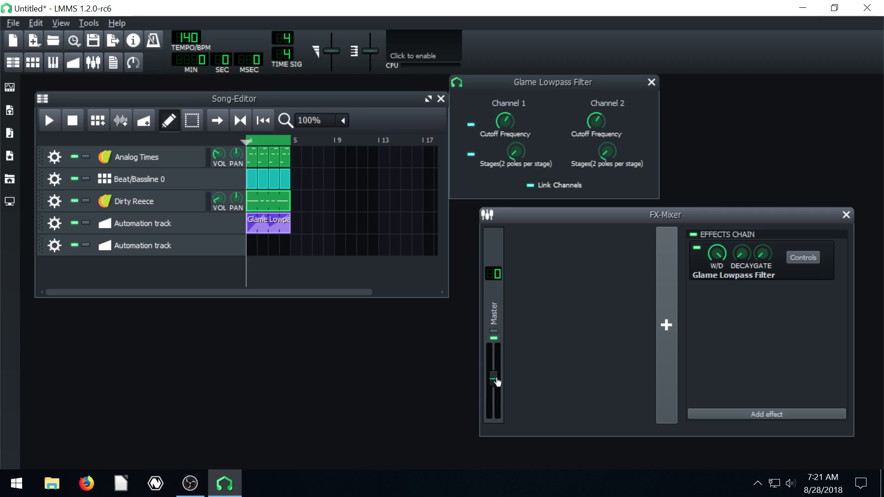
Give the Master fader song-global automation fading in from low to full over bars 1–4
{"action": "right_click", "coordinate": [495, 381]}
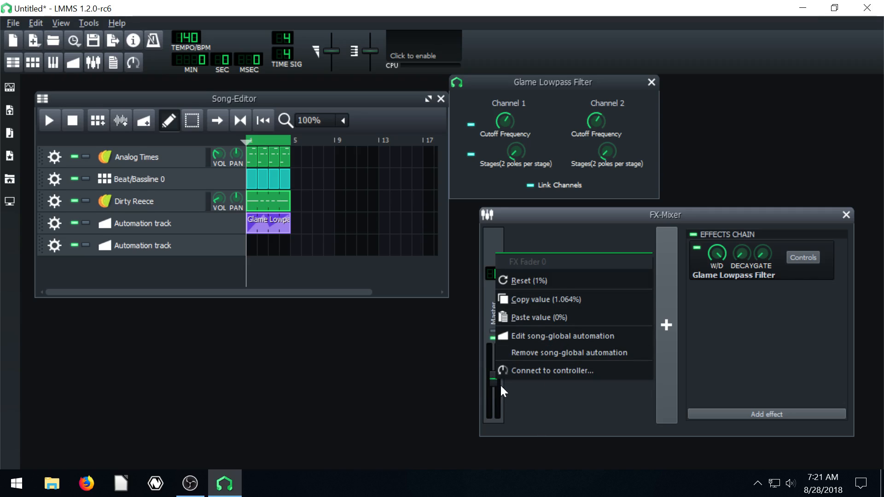
{"action": "left_click", "coordinate": [562, 337]}
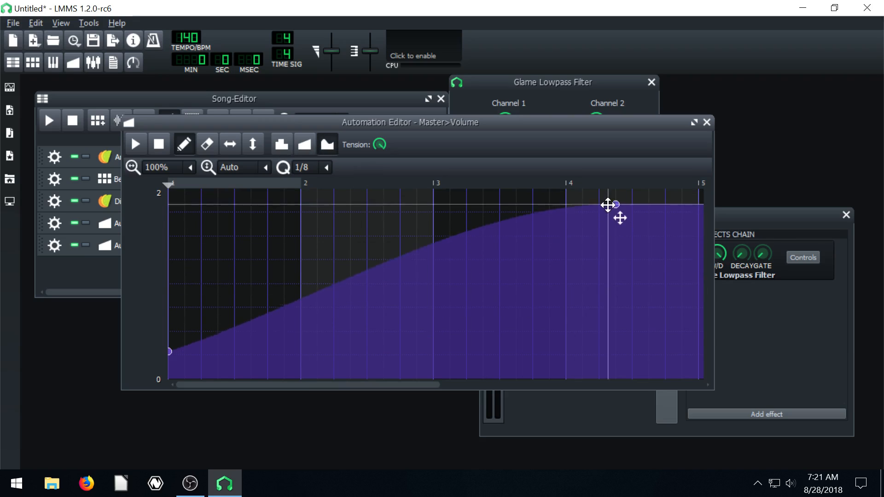
{"action": "left_click", "coordinate": [706, 122]}
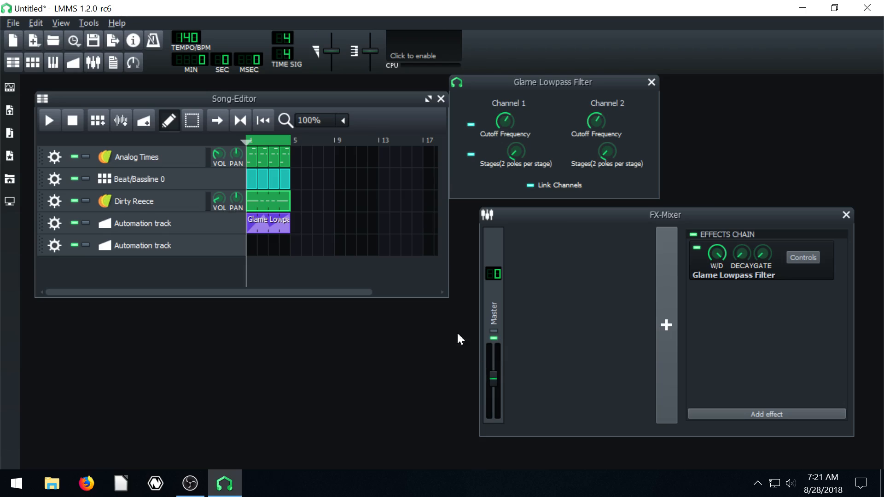
{"action": "mouse_move", "coordinate": [226, 234]}
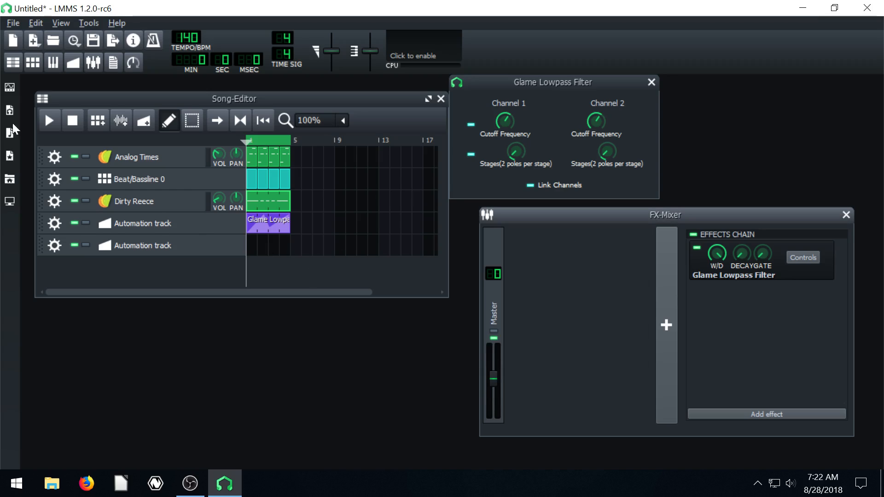
{"action": "left_click", "coordinate": [48, 121]}
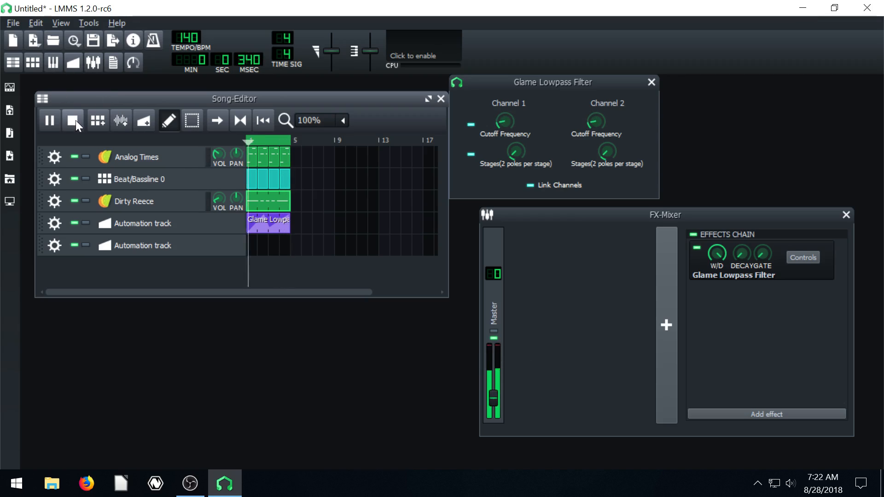
{"action": "left_click", "coordinate": [50, 121]}
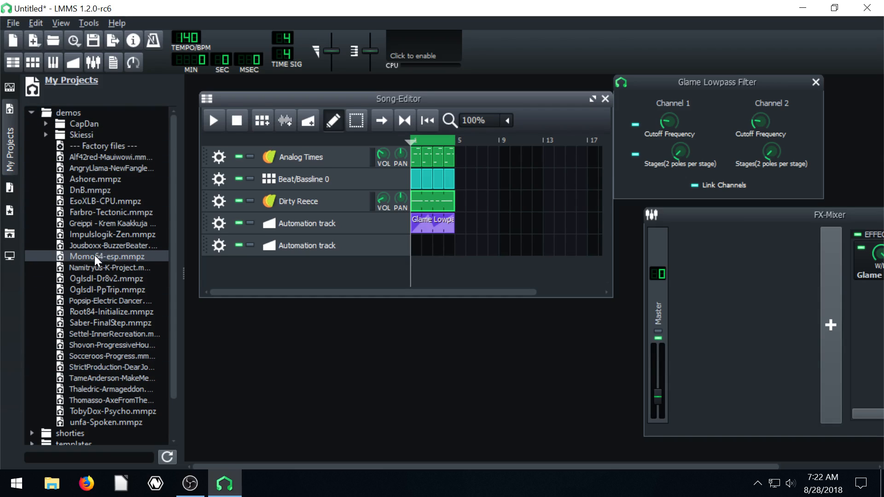
Load the Jousboxx-BuzzerBeater demo, discarding the untitled project, play it briefly and stop
{"action": "double_click", "coordinate": [111, 245]}
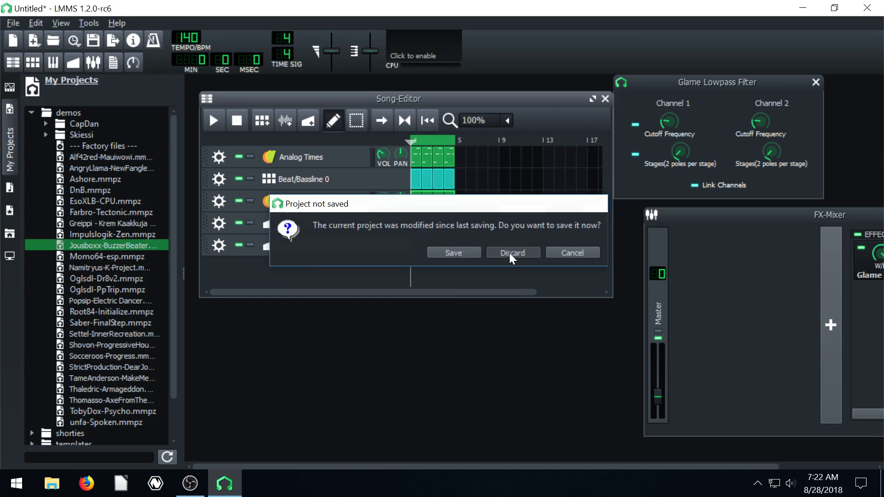
{"action": "left_click", "coordinate": [512, 252]}
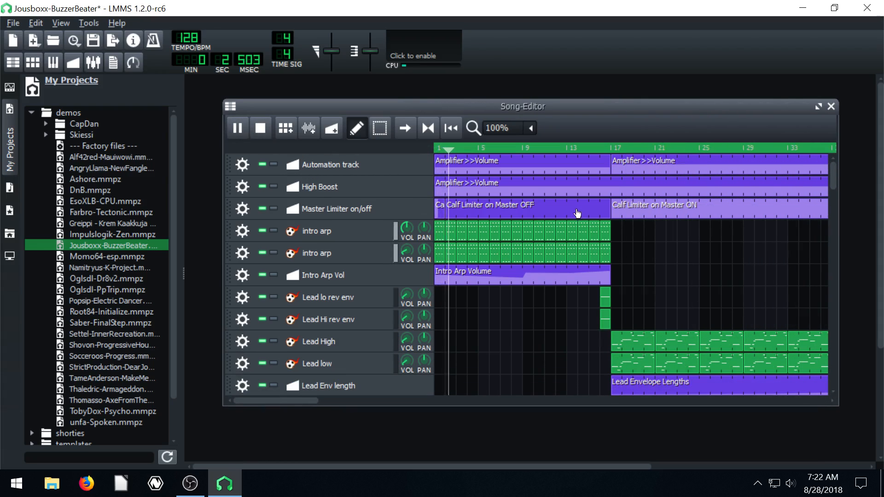
{"action": "scroll", "scroll_direction": "down", "scroll_amount": 3}
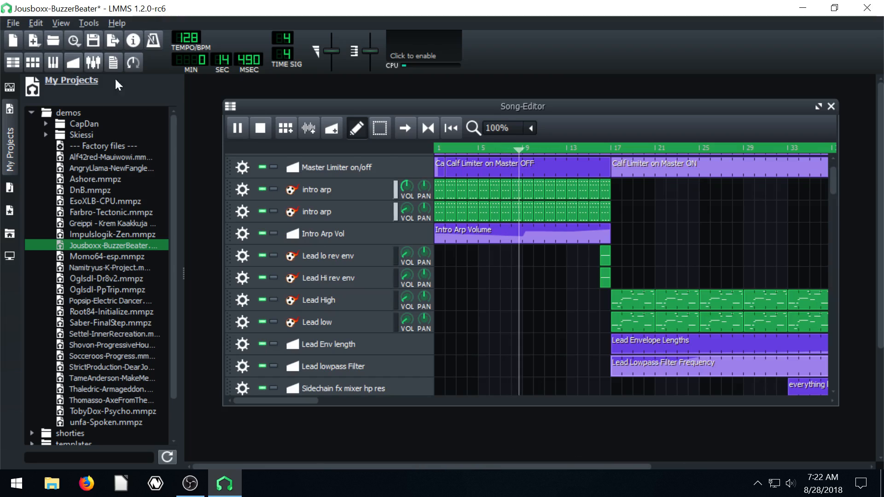
{"action": "left_click", "coordinate": [236, 127]}
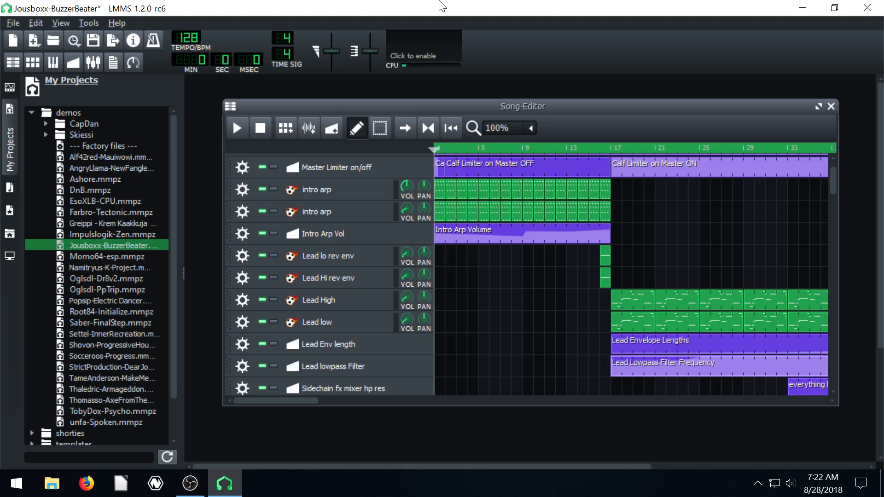